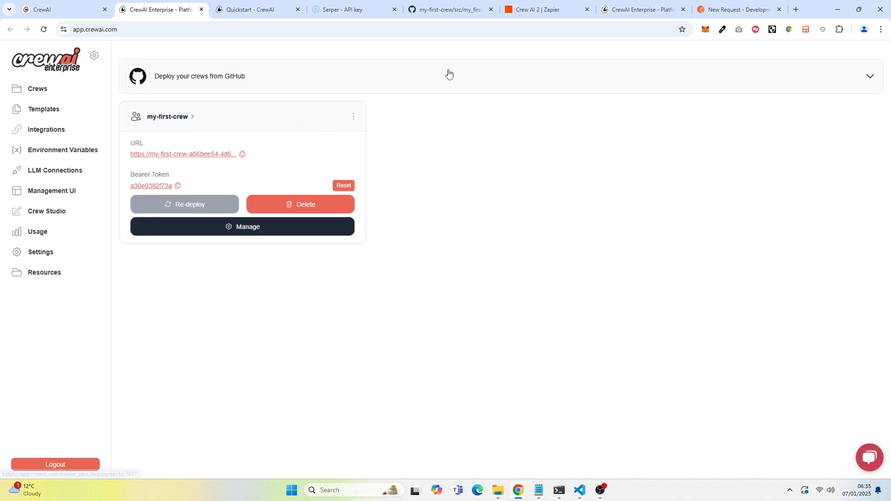
- Read the CrewAI Docs Introduction page through components, key features and why choose CrewAI
left_click(869, 457)
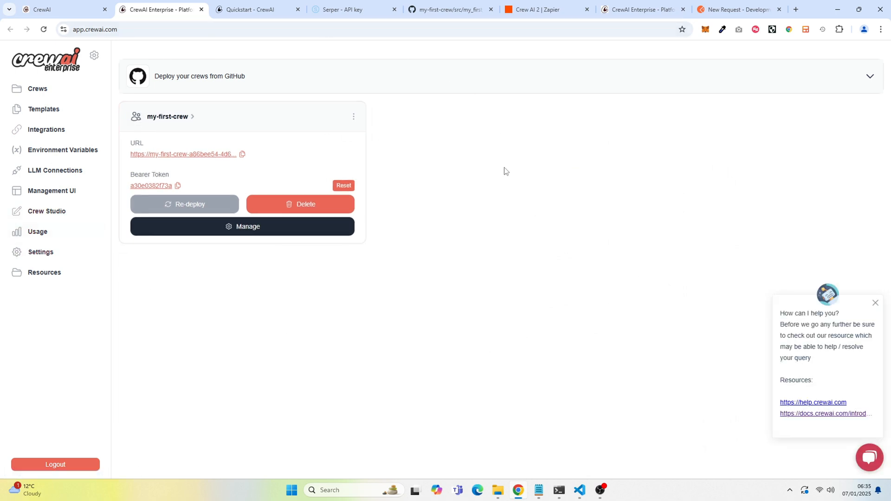
mouse_move(218, 116)
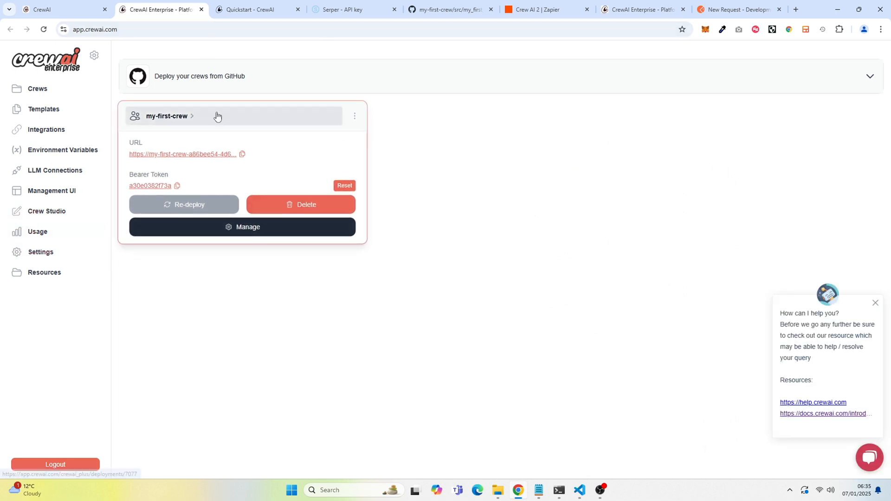
mouse_move(441, 133)
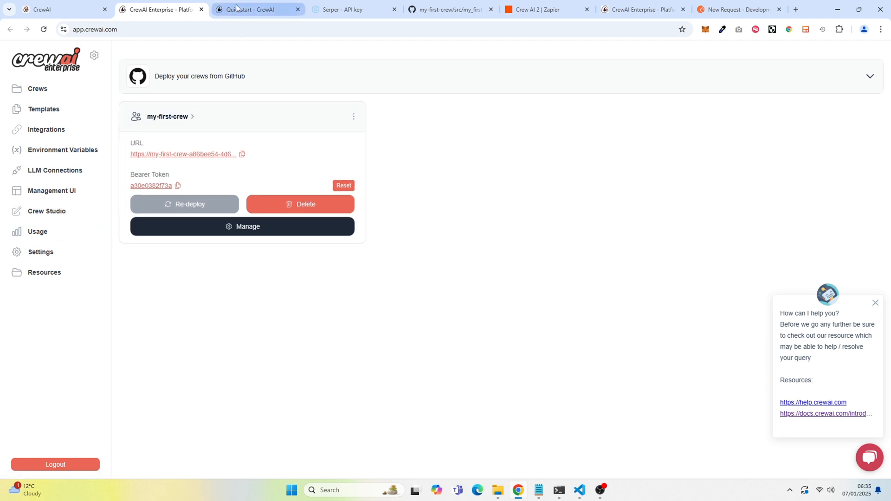
left_click(250, 10)
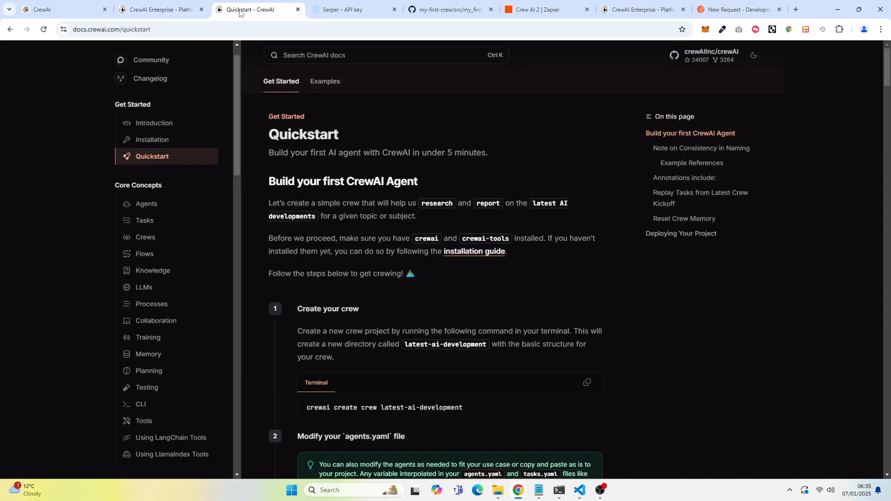
mouse_move(155, 126)
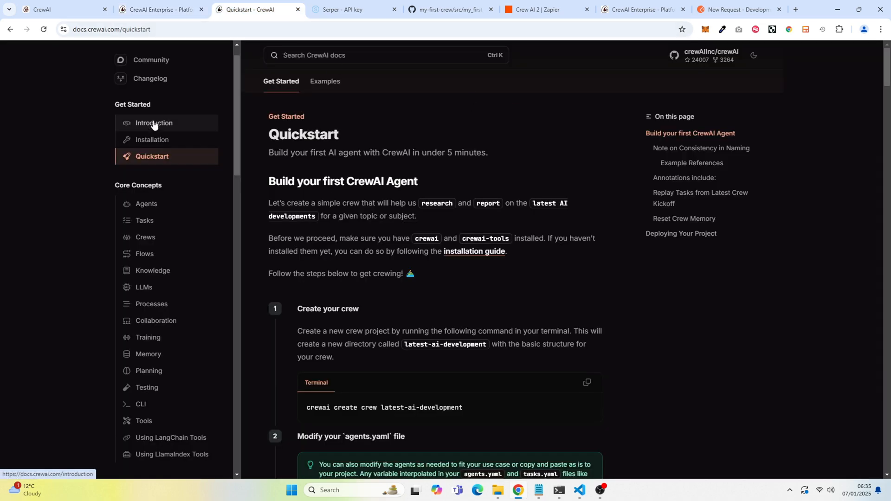
left_click(153, 123)
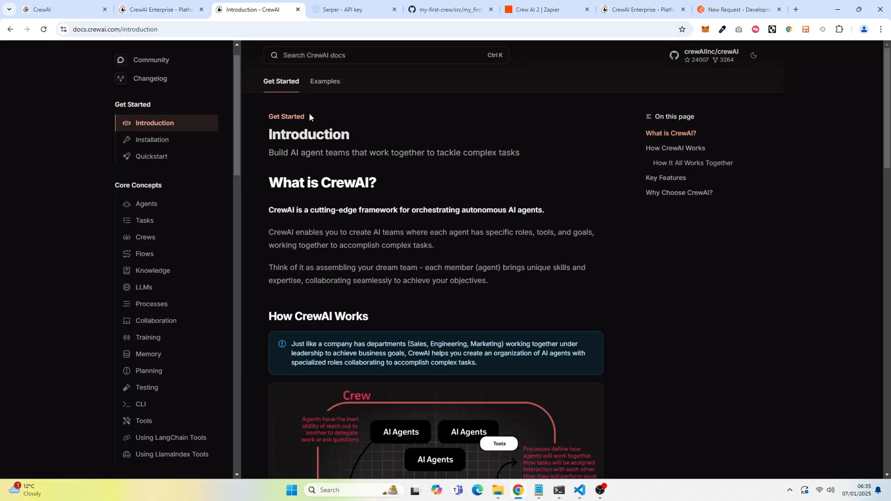
scroll("down", 3)
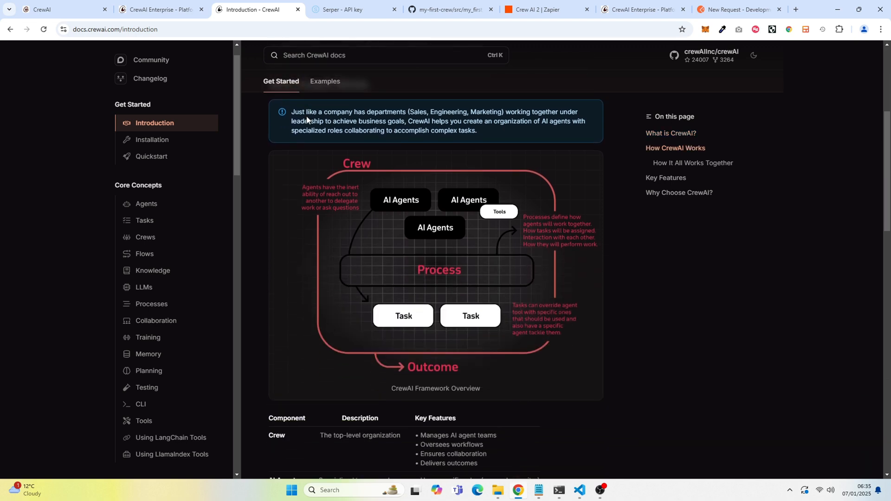
scroll("down", 3)
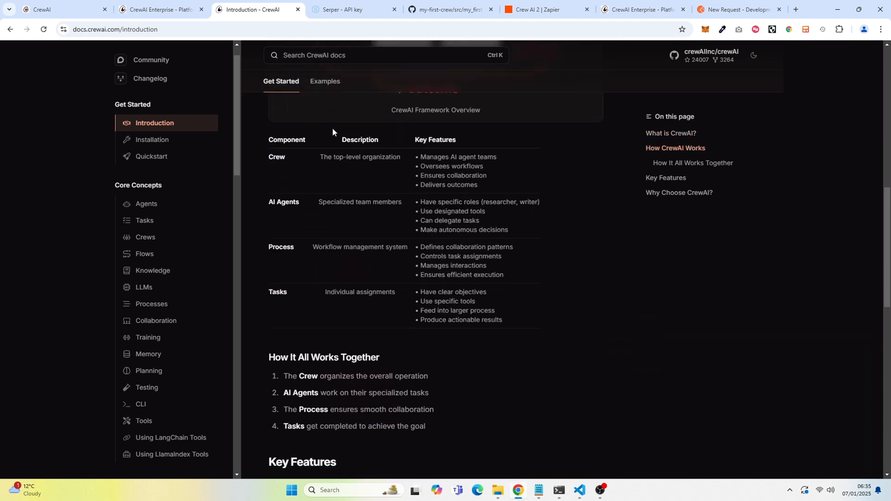
mouse_move(359, 176)
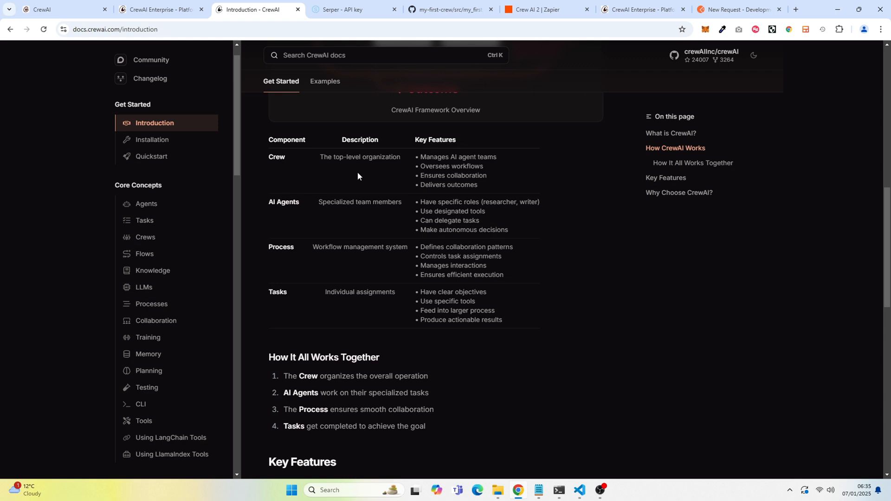
scroll("down", 3)
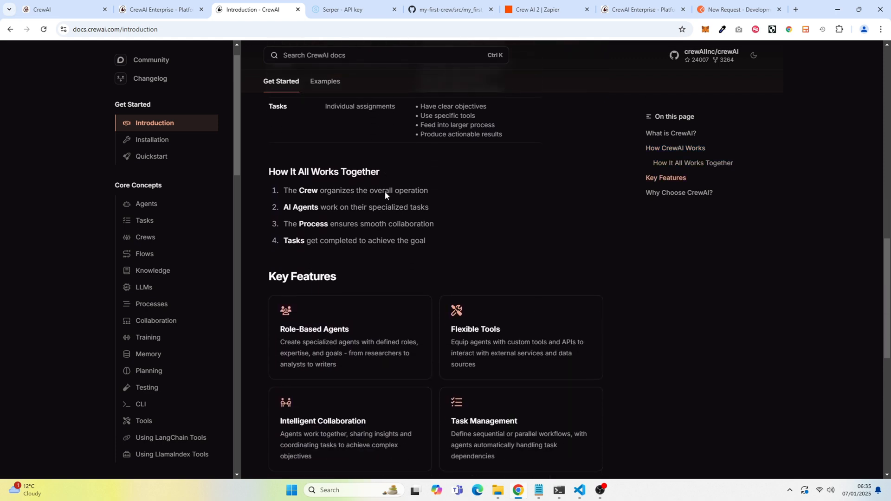
scroll("down", 3)
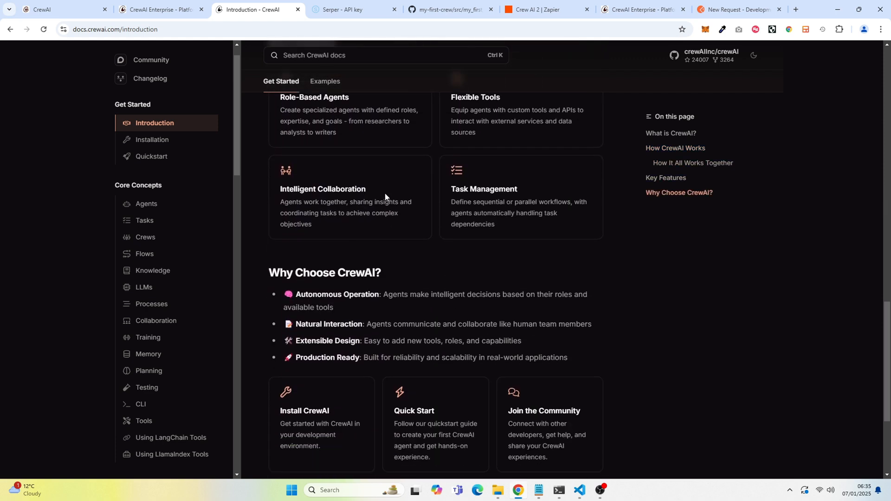
scroll("down", 3)
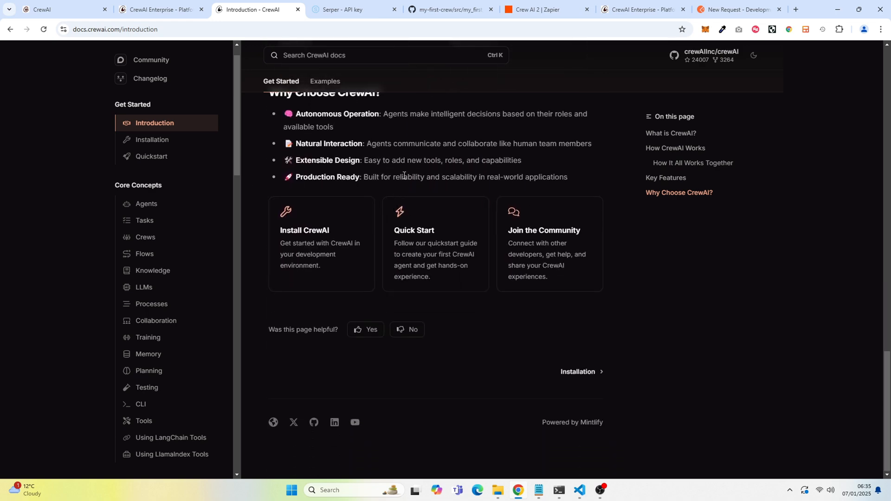
mouse_move(405, 172)
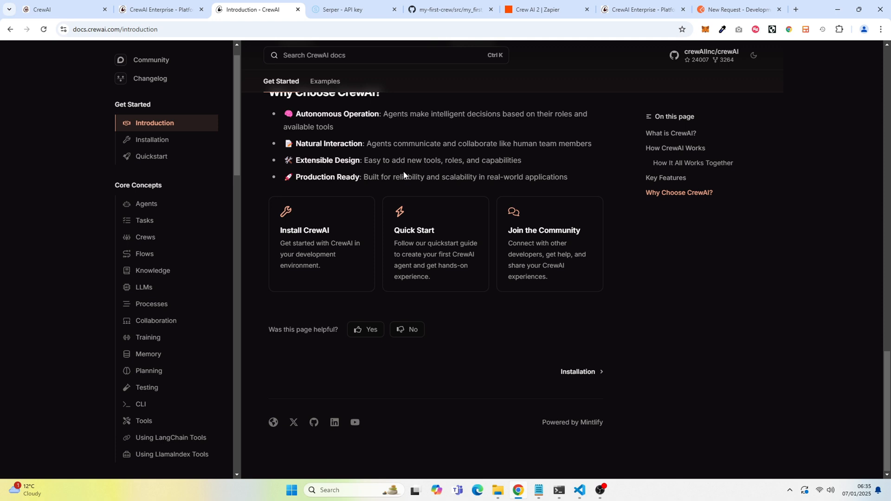
- Open the Installation page and highlight the Python >=3.10, <3.13 requirement
left_click(152, 140)
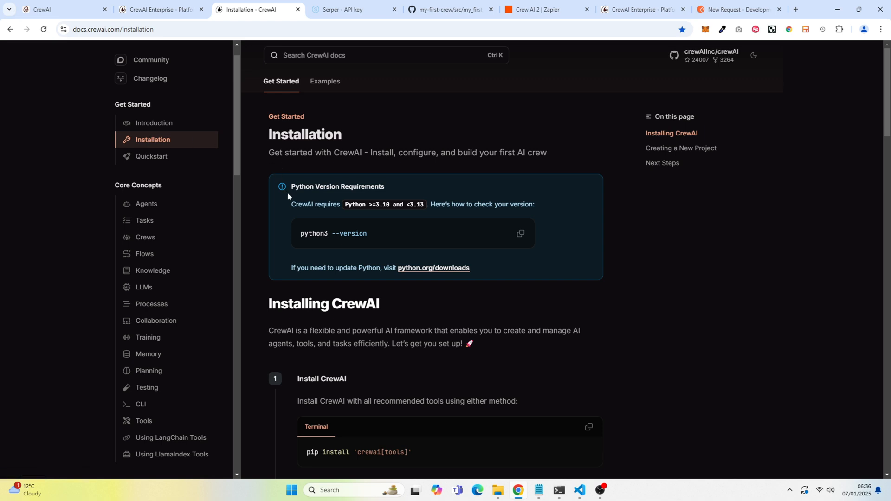
left_click_drag(345, 204, 423, 204)
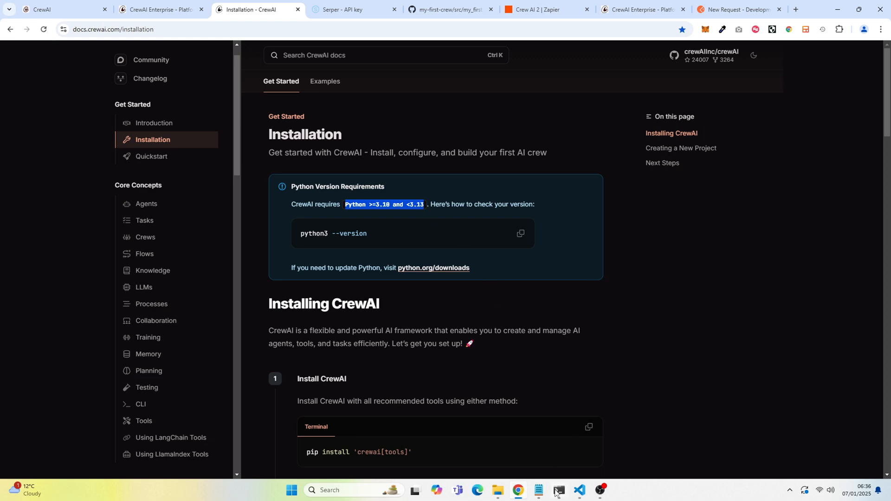
- Show the PowerShell window running pip install 'crewai[tools]'
left_click(559, 491)
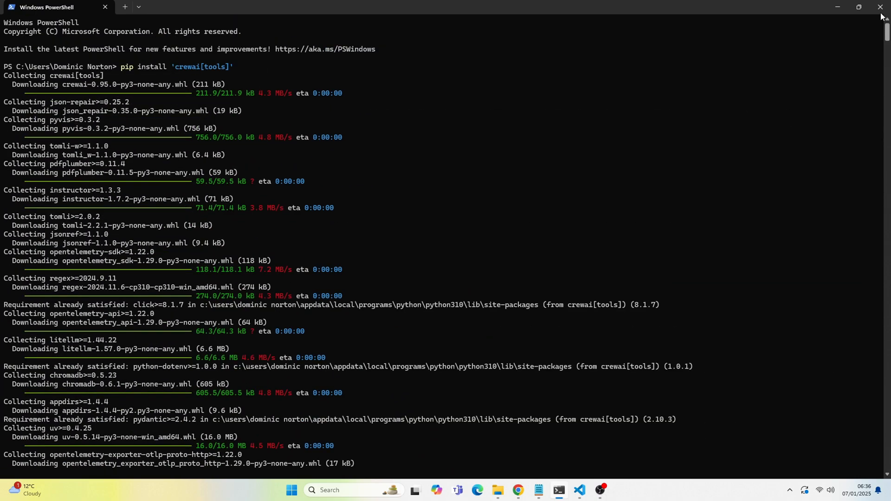
mouse_move(362, 116)
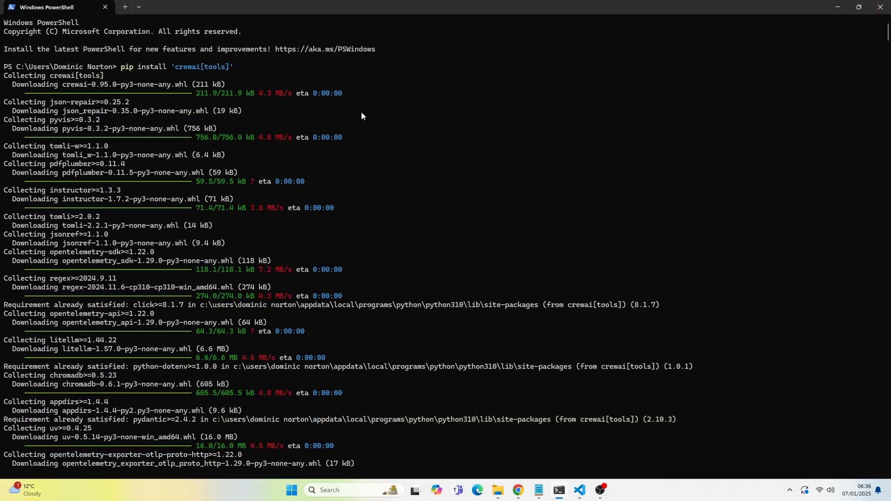
mouse_move(260, 113)
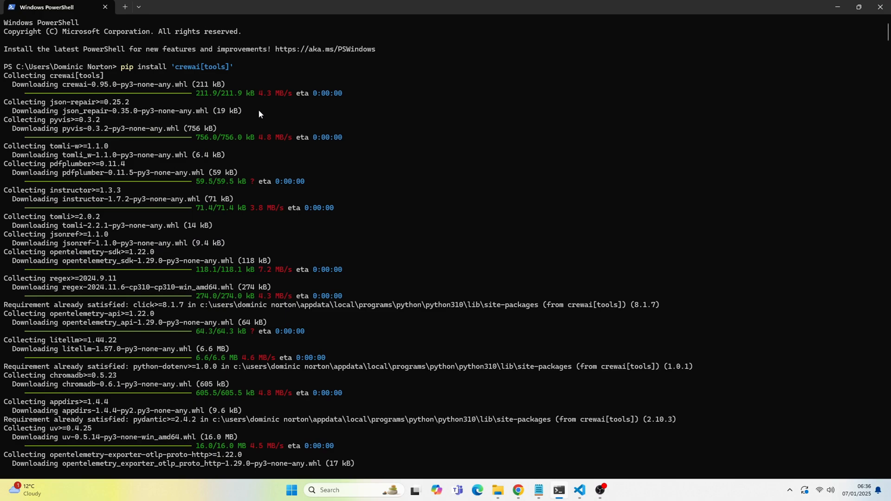
scroll("down", 3)
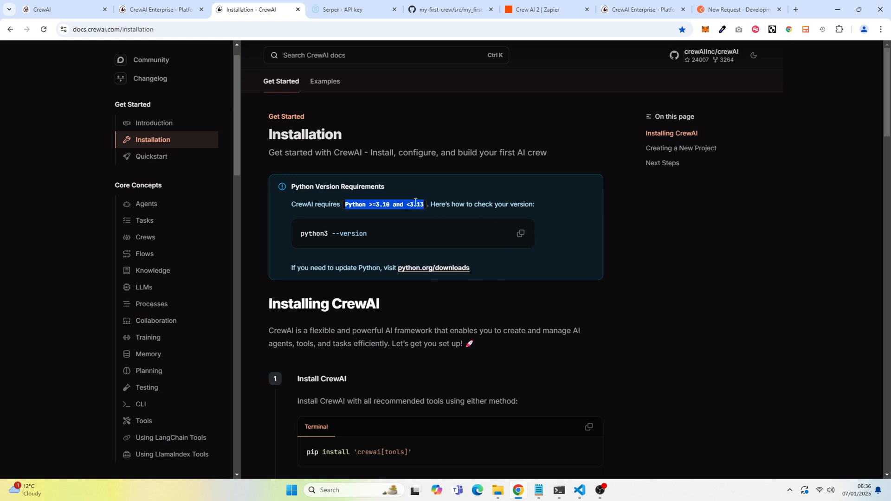
- Read past the upgrade and verify steps to the 'crewai create crew' command
scroll("down", 3)
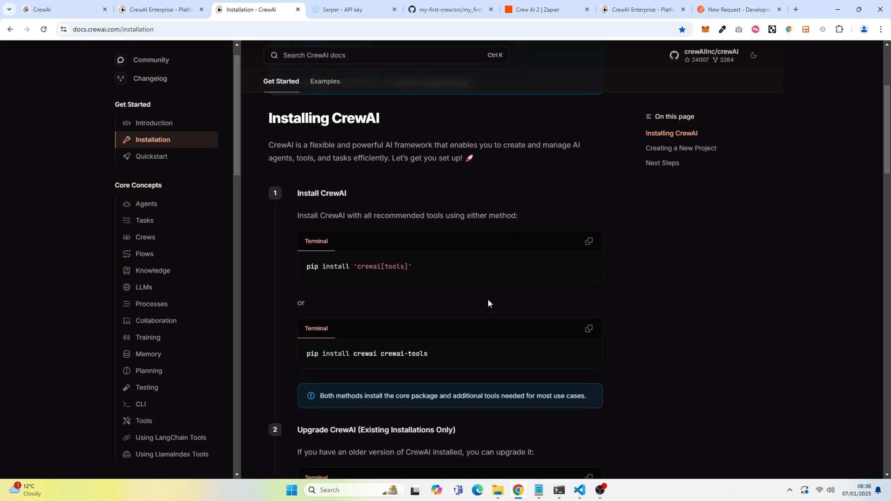
mouse_move(586, 241)
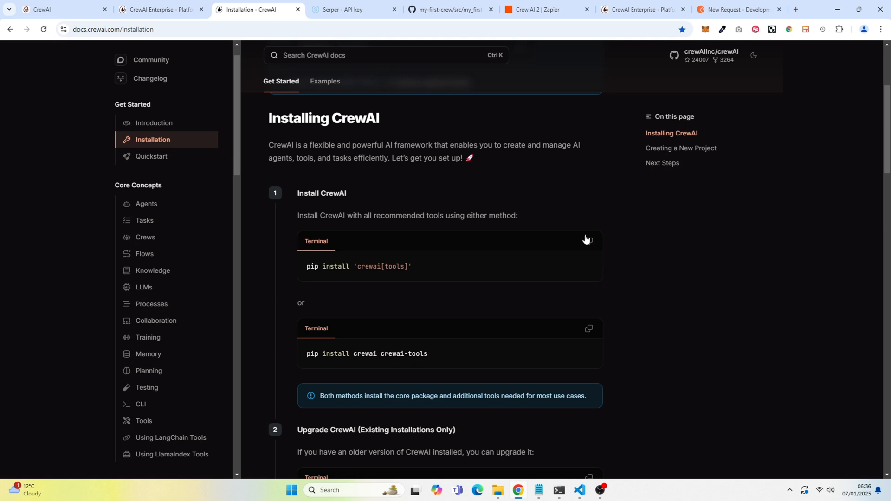
mouse_move(451, 293)
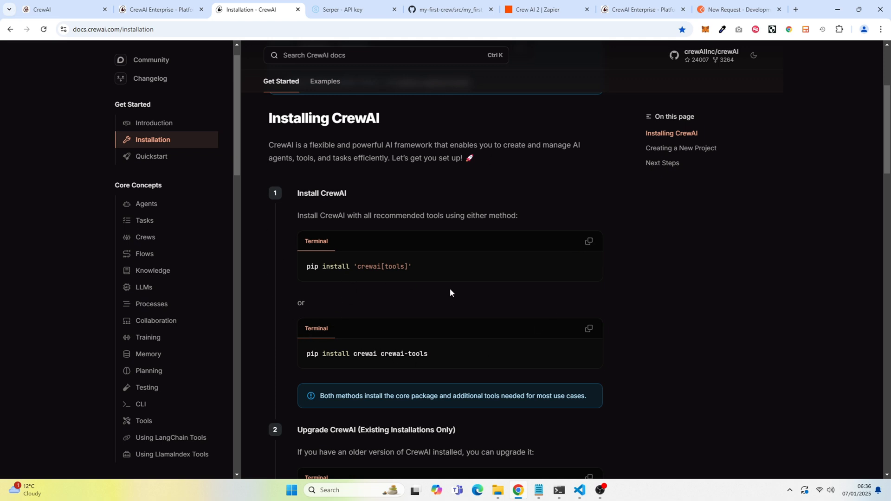
triple_click(357, 266)
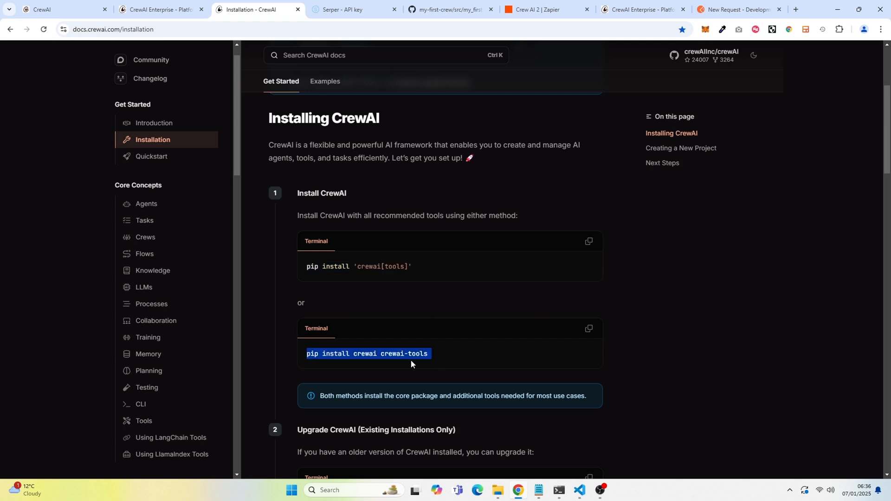
left_click(644, 321)
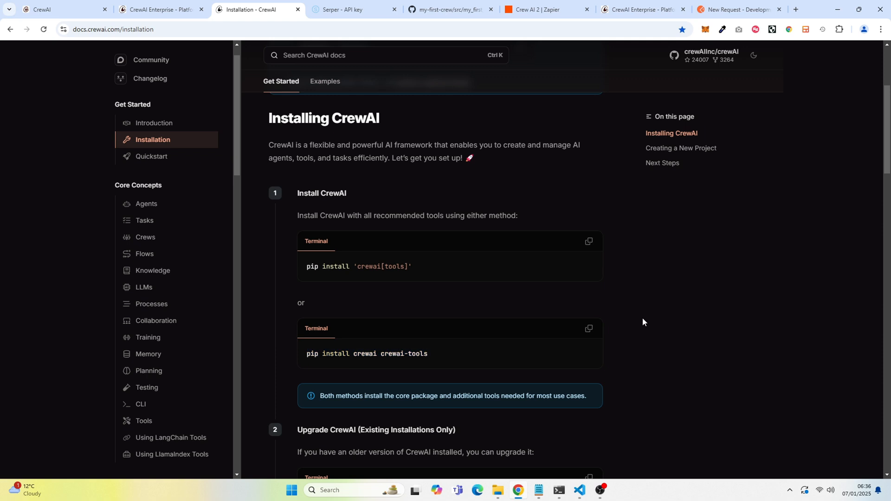
scroll("down", 3)
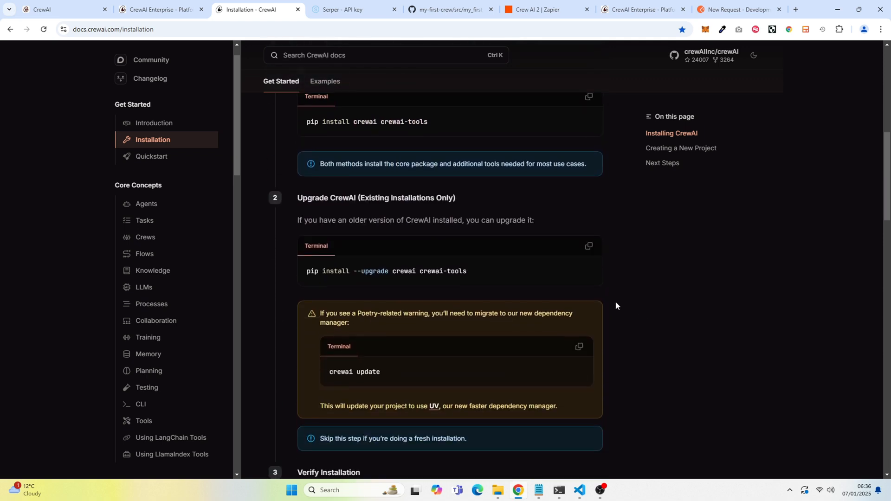
mouse_move(465, 232)
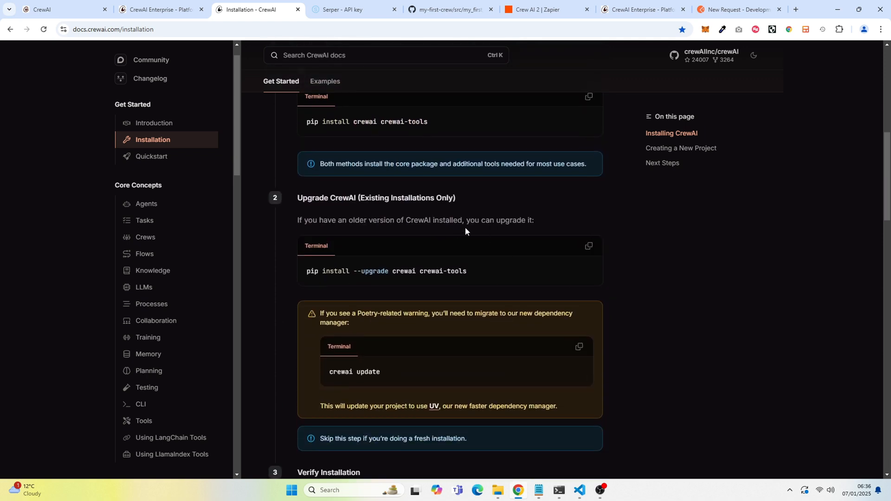
mouse_move(475, 218)
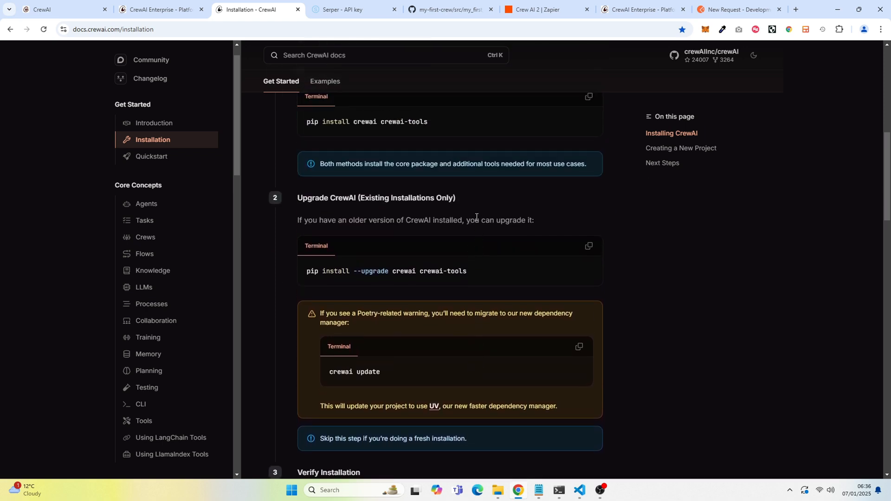
scroll("down", 3)
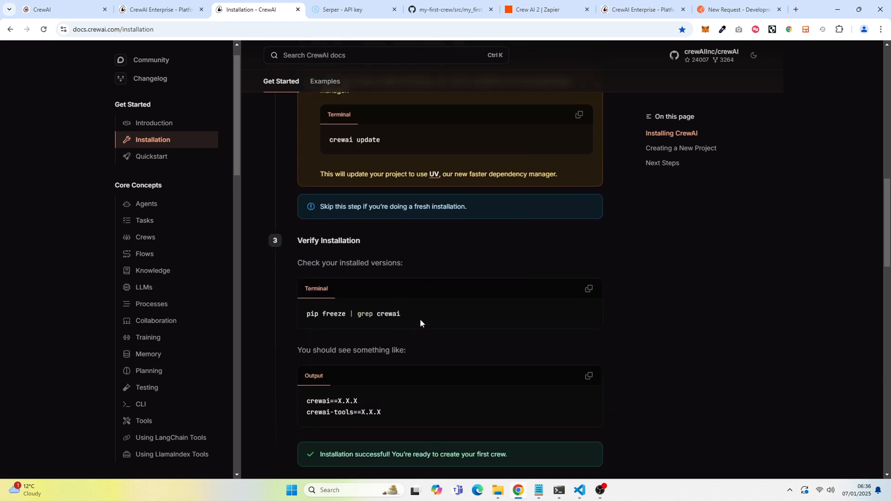
scroll("down", 3)
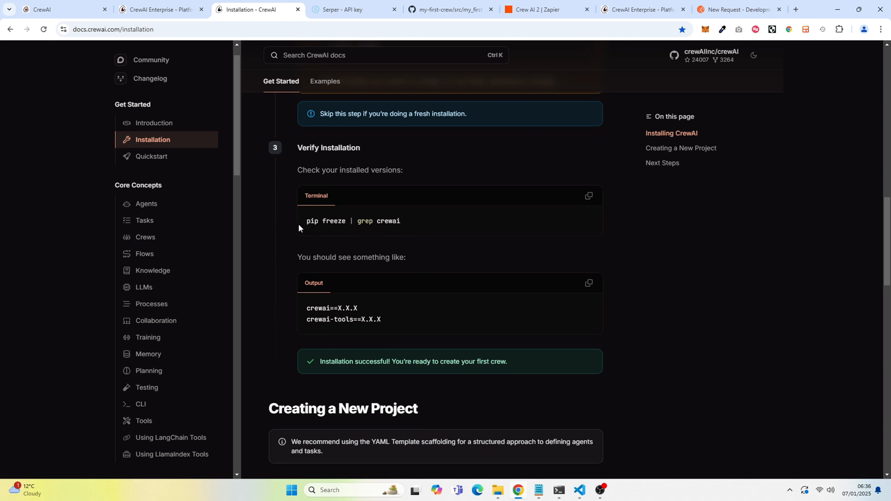
mouse_move(653, 469)
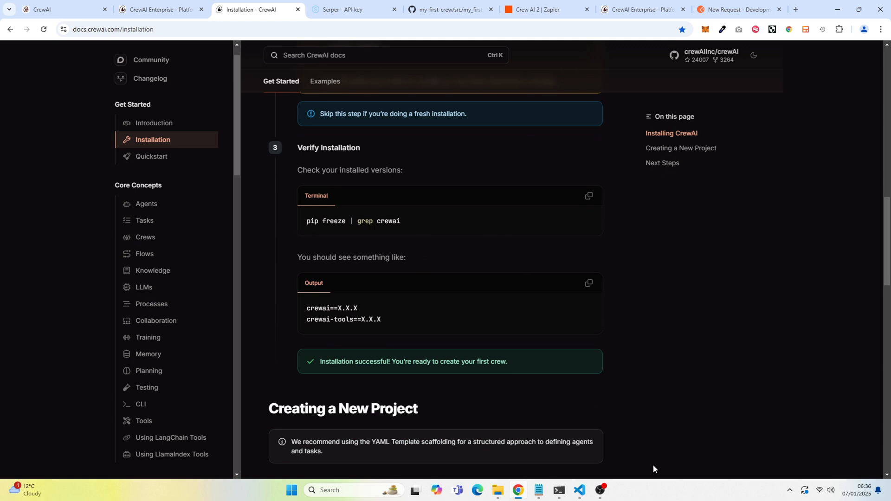
scroll("down", 3)
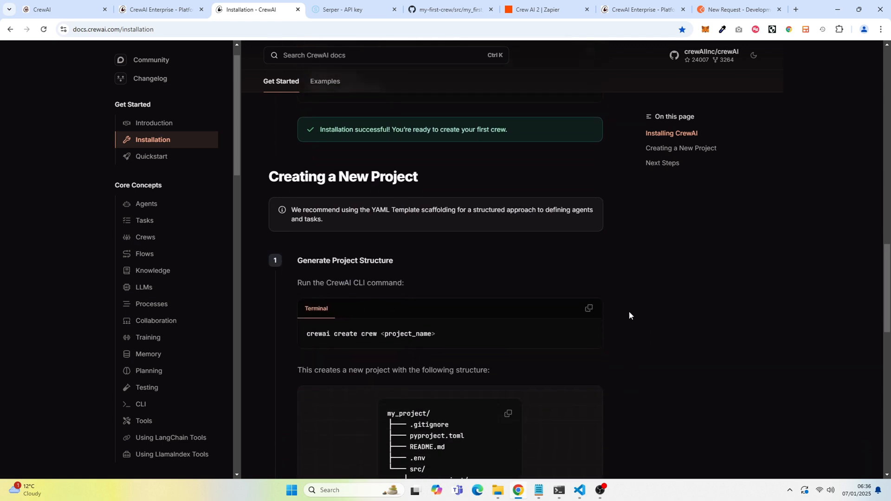
scroll("down", 3)
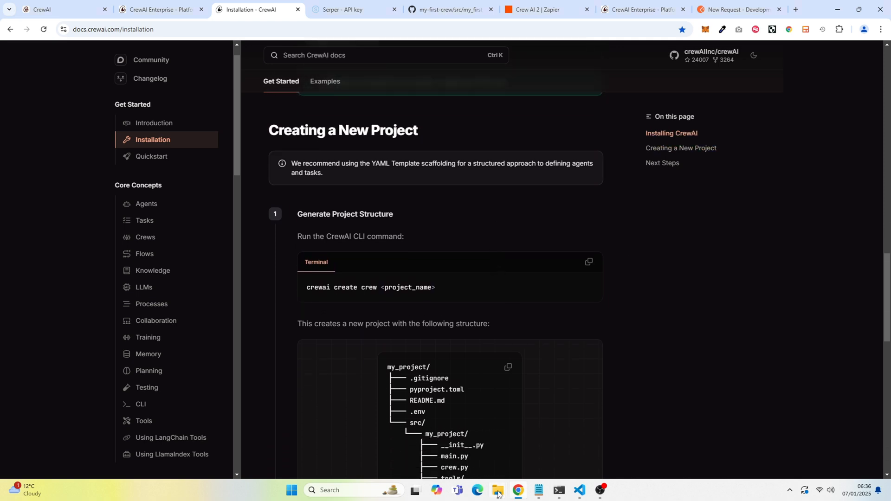
- In File Explorer, go back to Projects and open the Crew AI folder
left_click(496, 490)
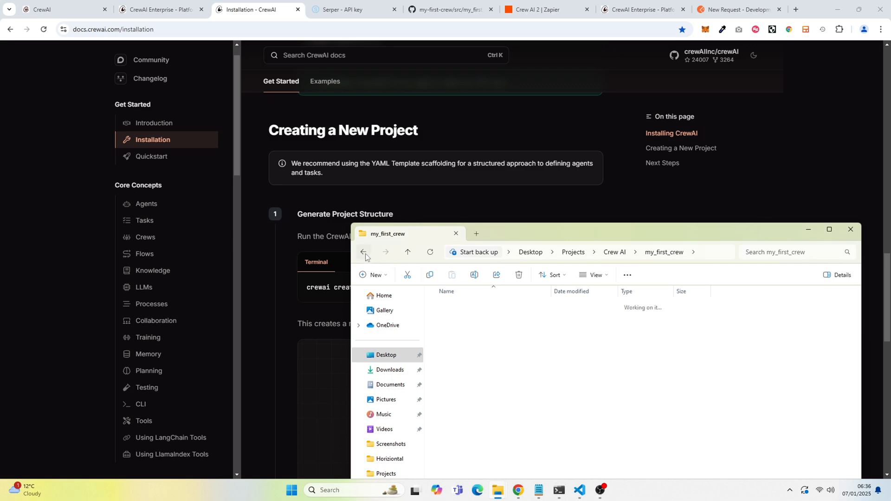
left_click(363, 252)
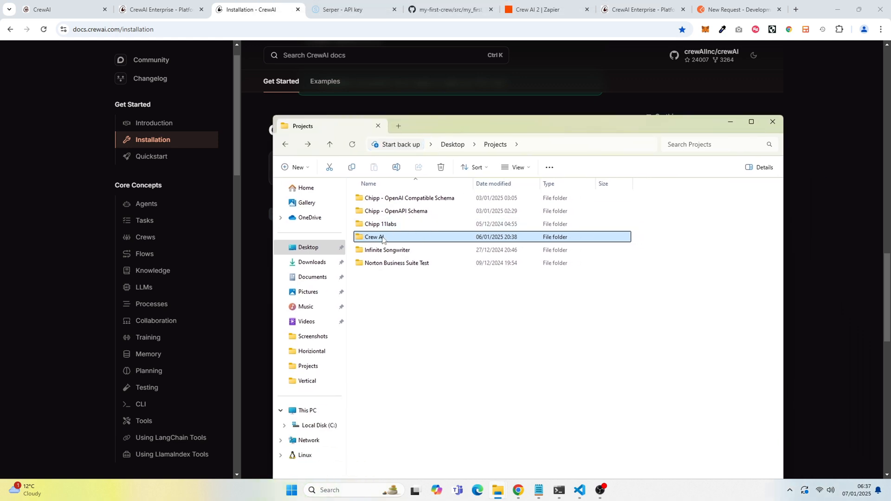
double_click(373, 236)
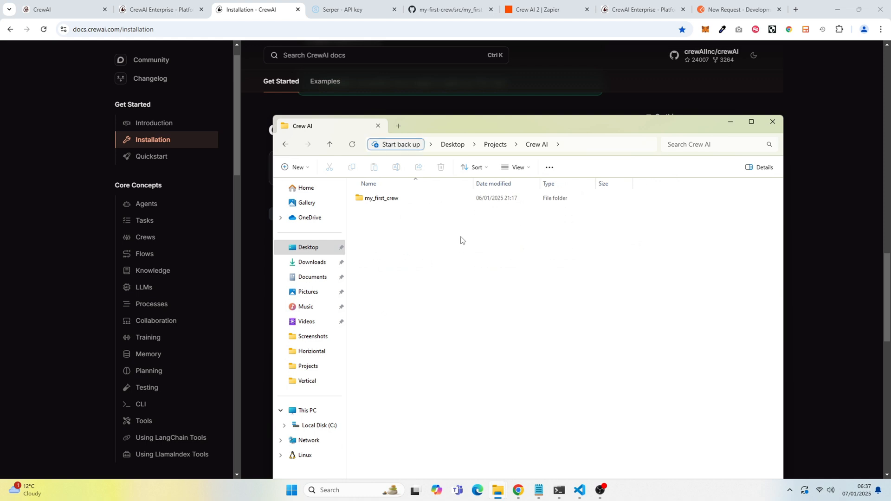
mouse_move(437, 228)
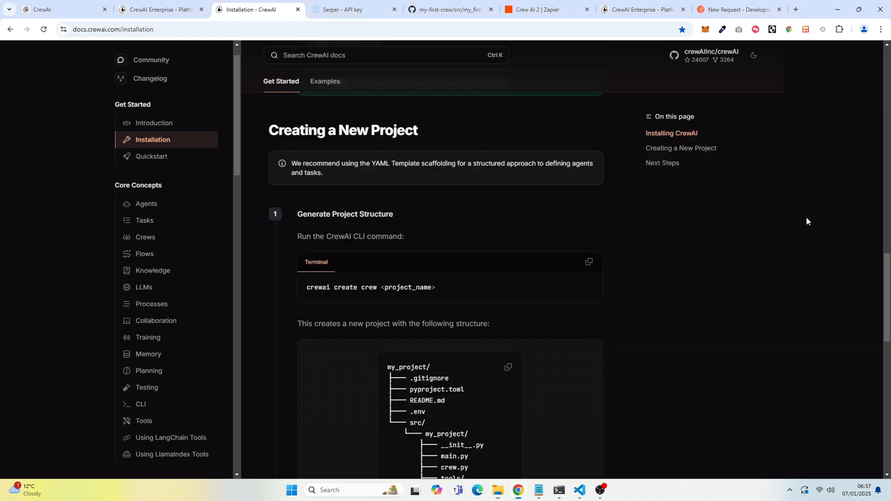
- Scroll the Installation page past Customize Your Project to Next Steps
scroll("down", 3)
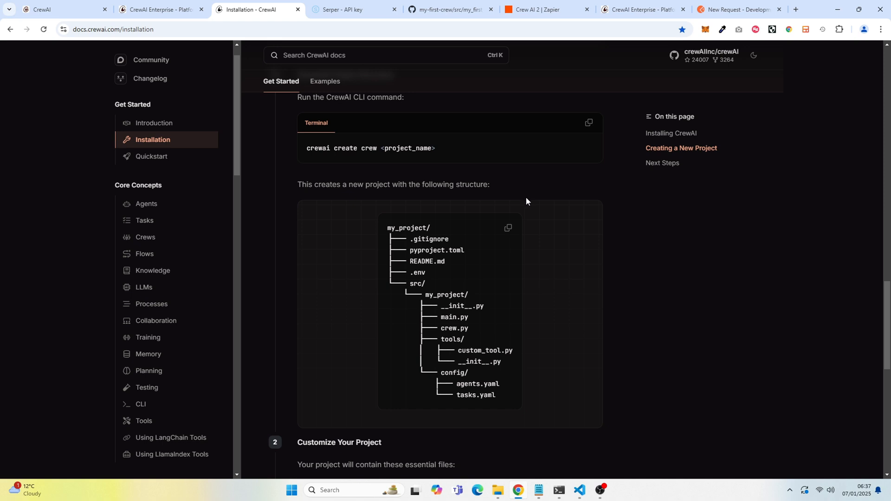
mouse_move(545, 176)
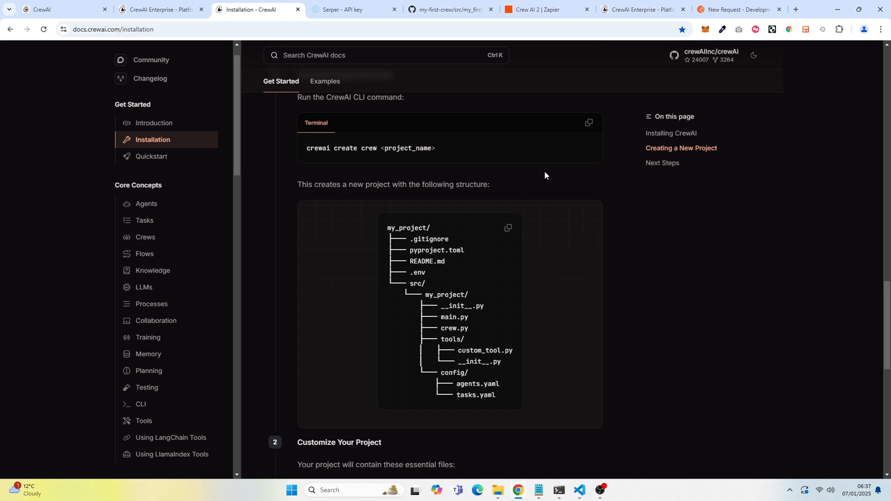
scroll("down", 3)
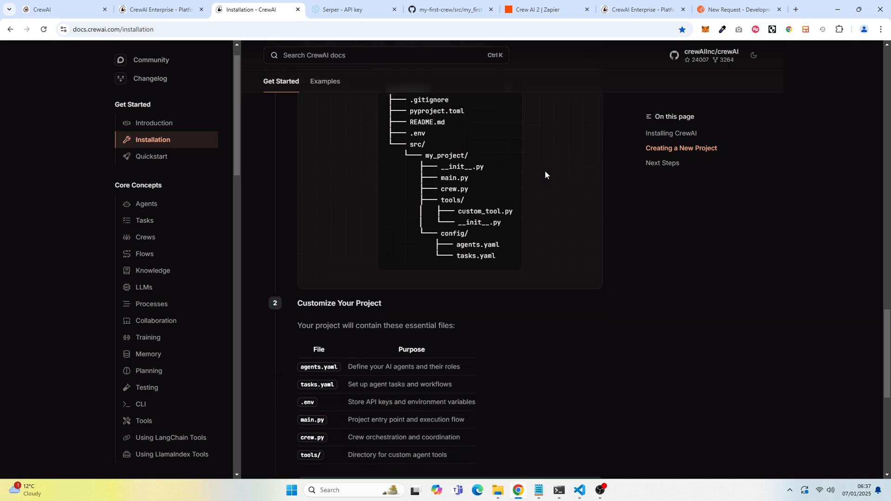
scroll("down", 3)
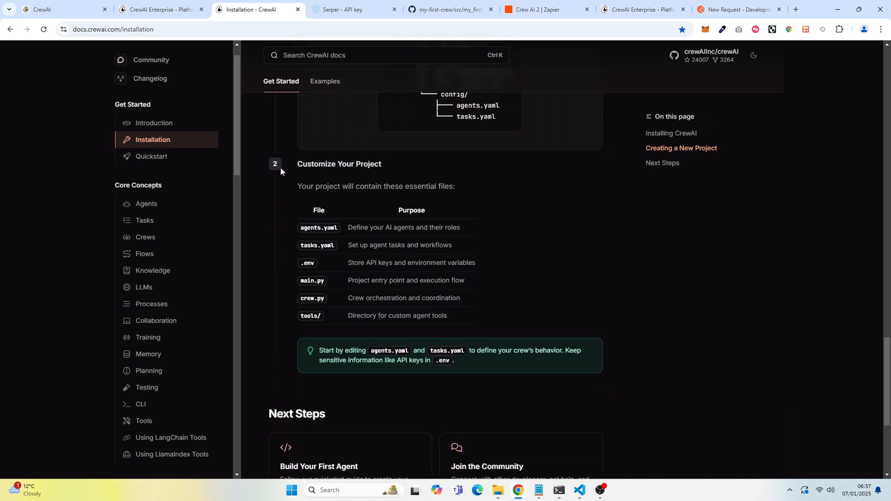
mouse_move(362, 223)
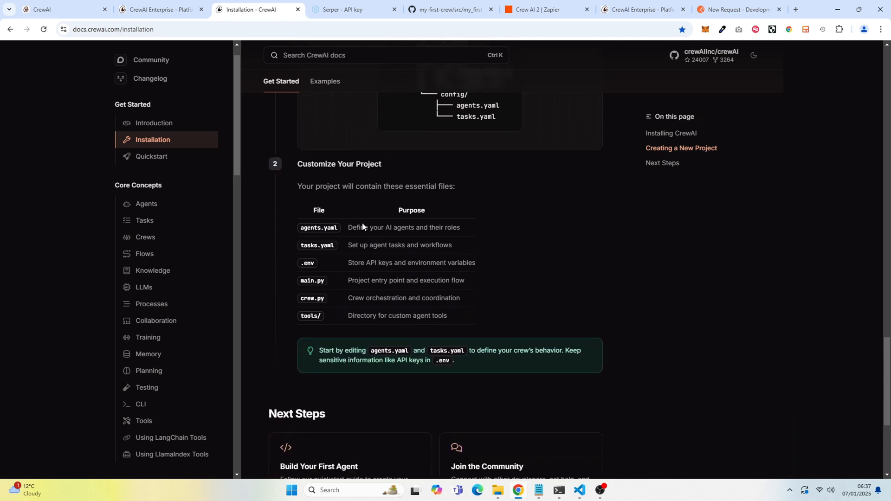
mouse_move(448, 224)
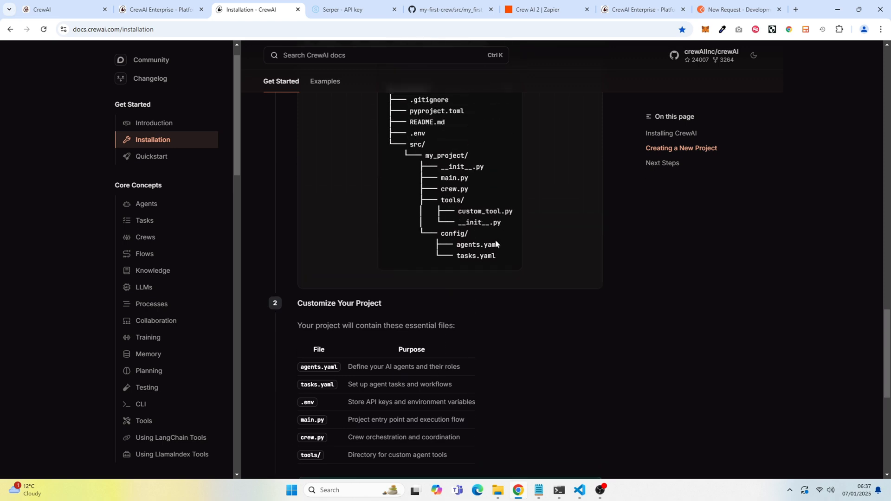
scroll("down", 3)
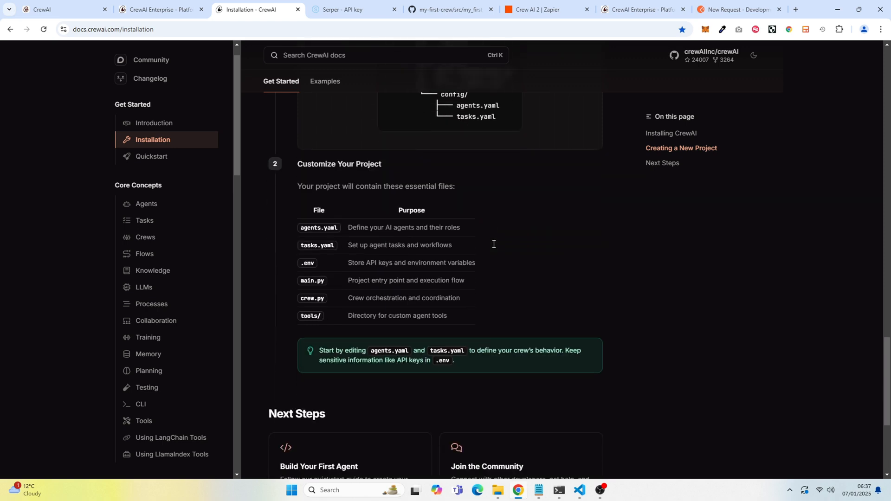
scroll("down", 3)
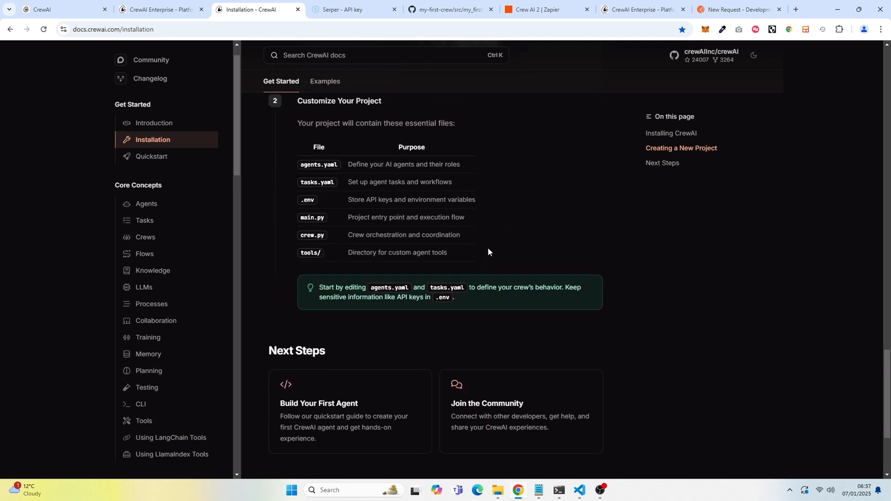
scroll("down", 3)
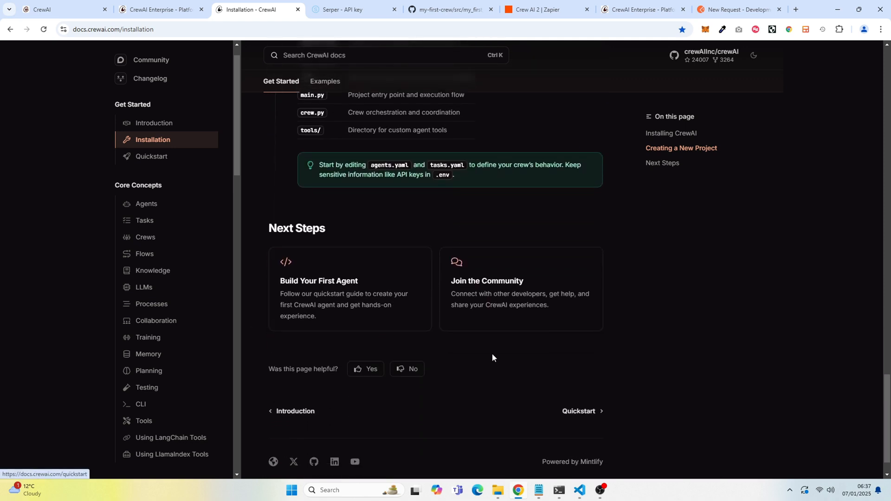
mouse_move(360, 305)
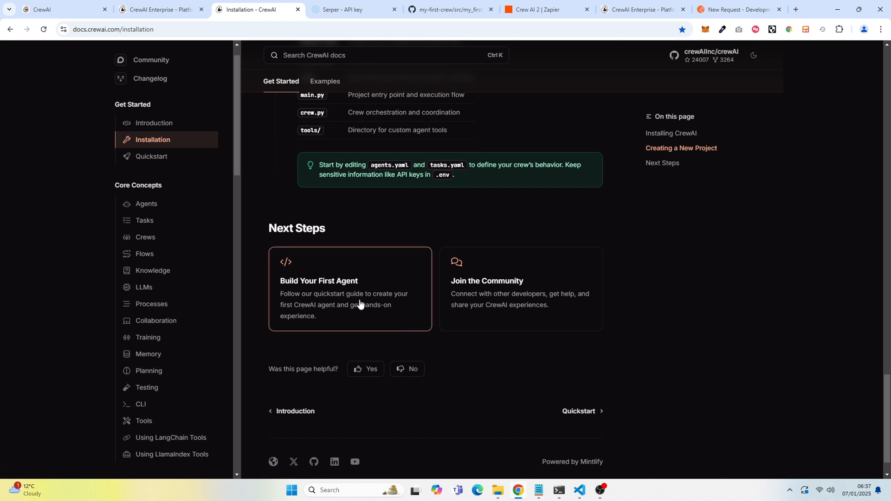
mouse_move(362, 303)
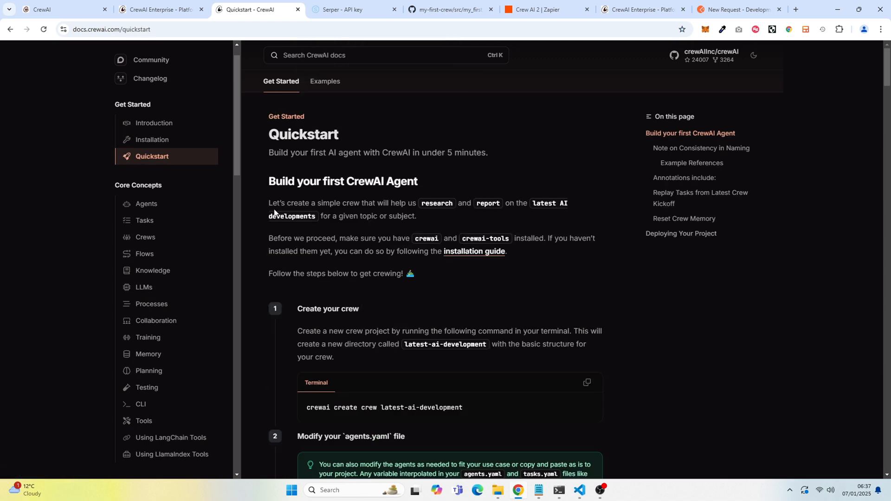
- Scroll Quickstart to step 1 and select 'latest-ai-development' in the create-crew command
scroll("down", 3)
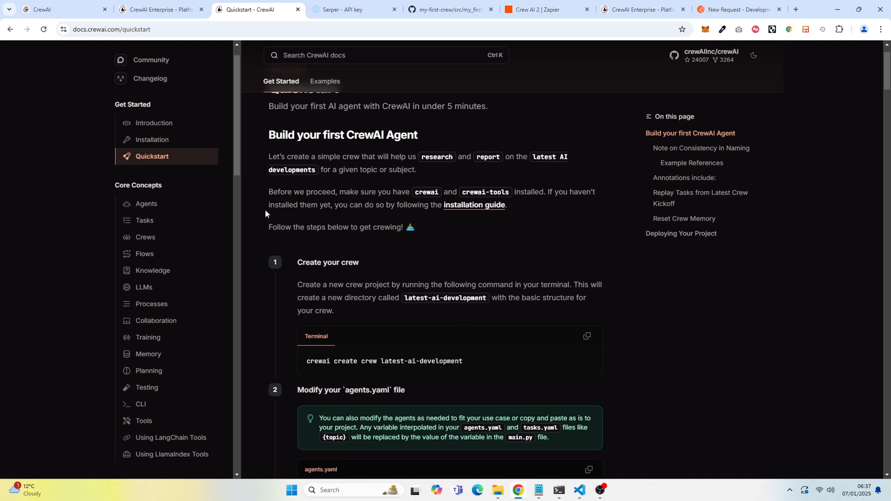
mouse_move(269, 205)
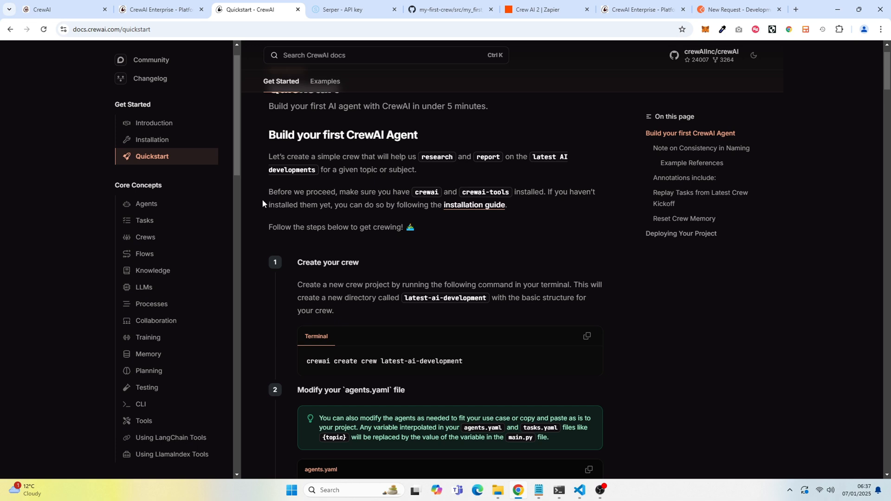
mouse_move(272, 200)
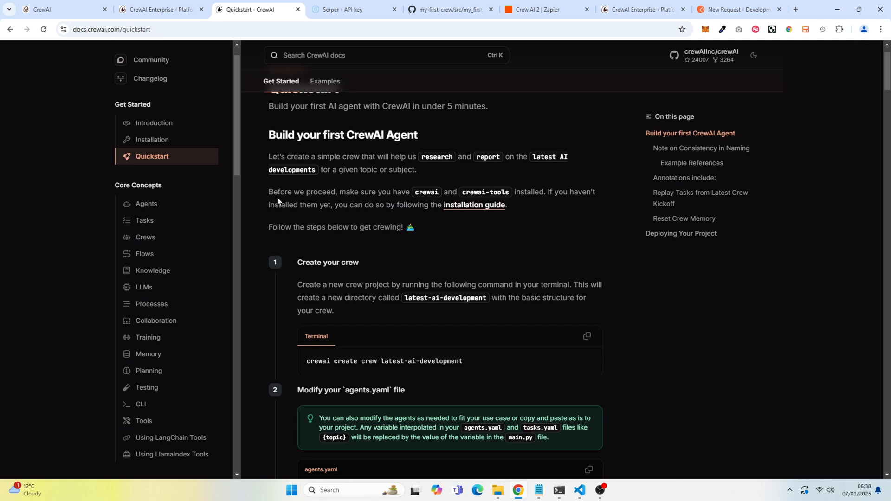
mouse_move(281, 204)
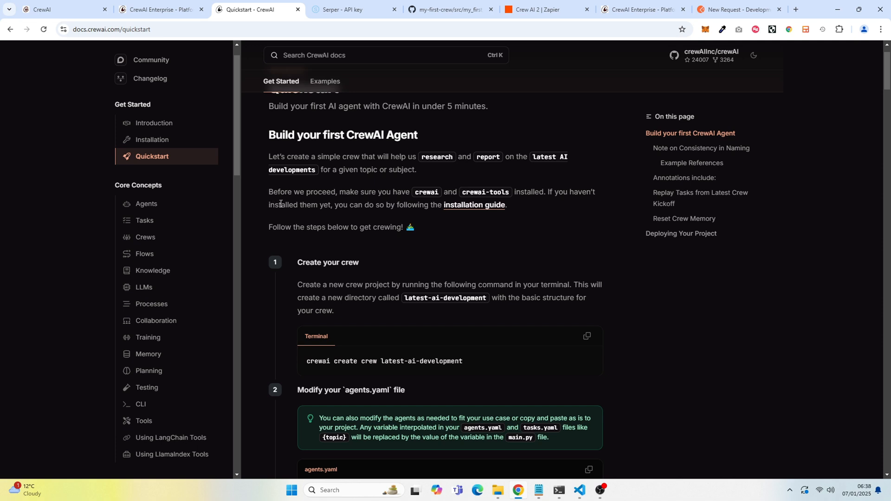
mouse_move(281, 208)
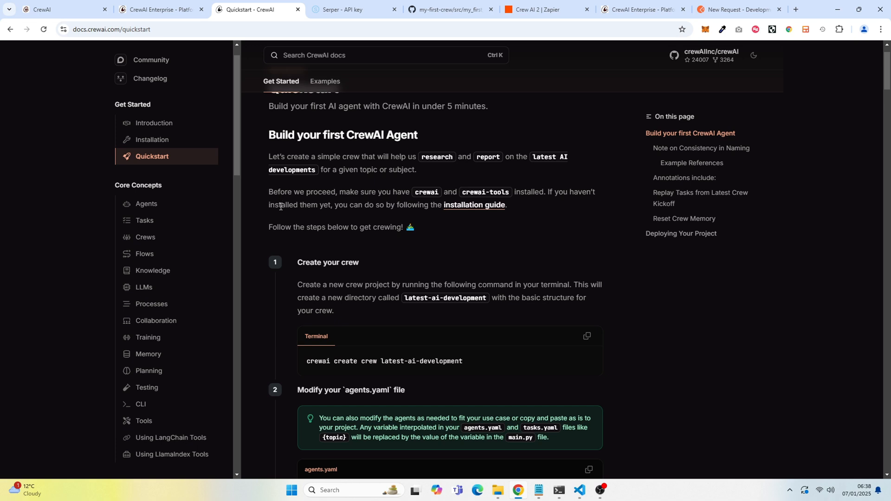
scroll("down", 3)
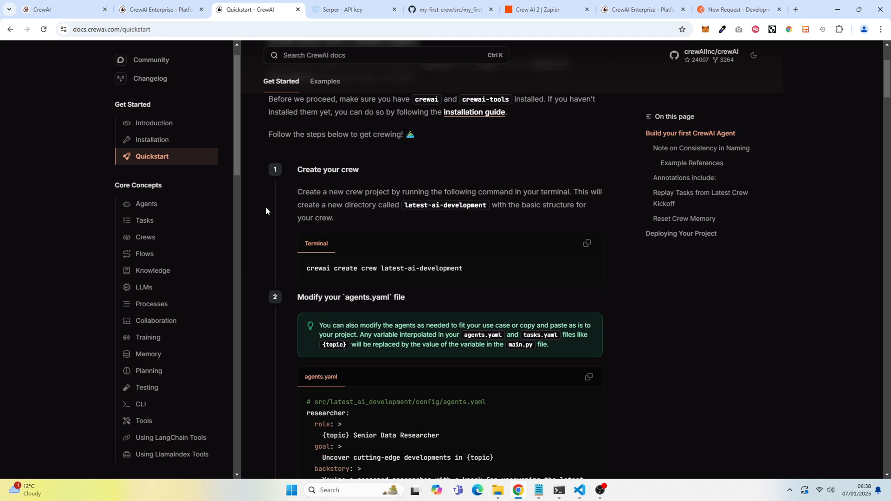
mouse_move(263, 207)
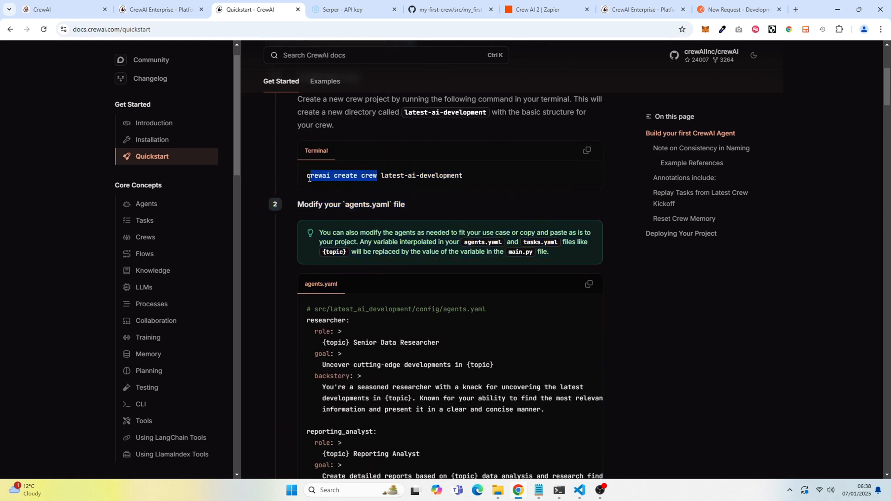
double_click(393, 175)
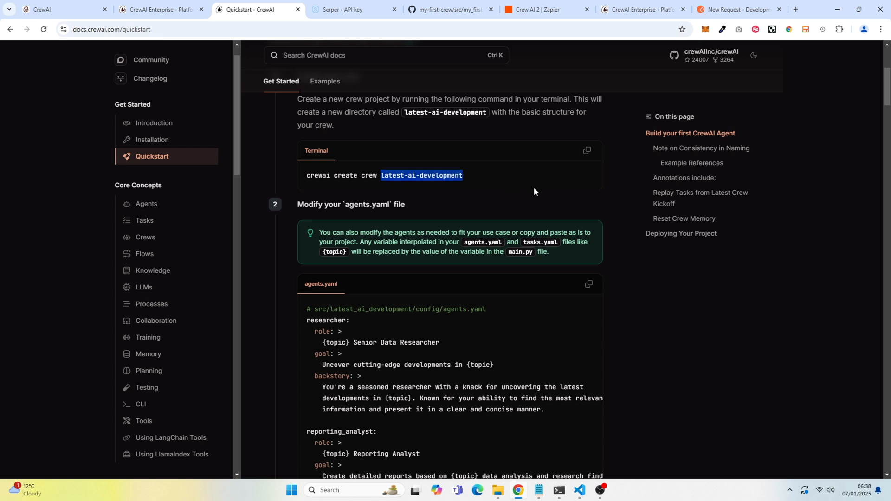
mouse_move(499, 490)
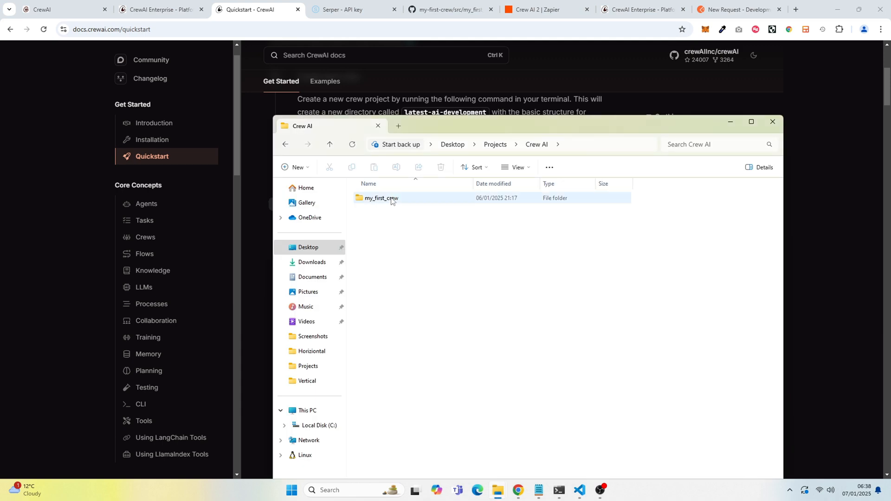
- Bring up the my_first_crew VS Code window showing its .env file
left_click(772, 122)
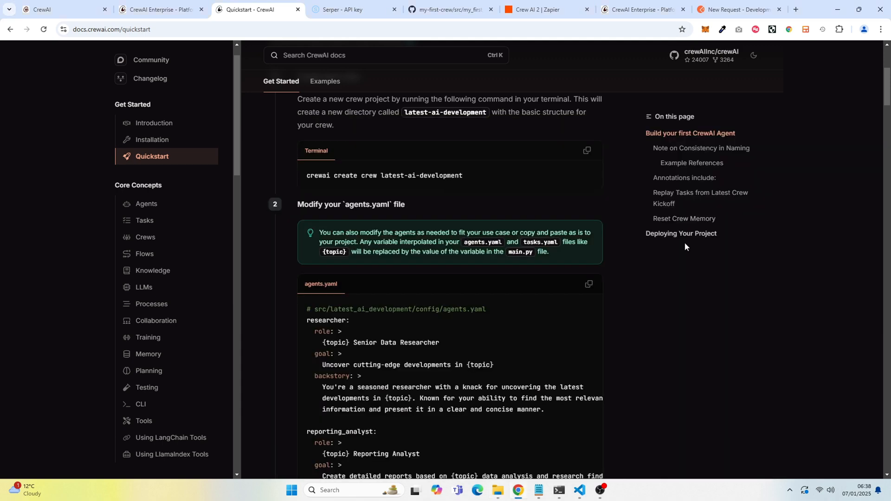
scroll("down", 3)
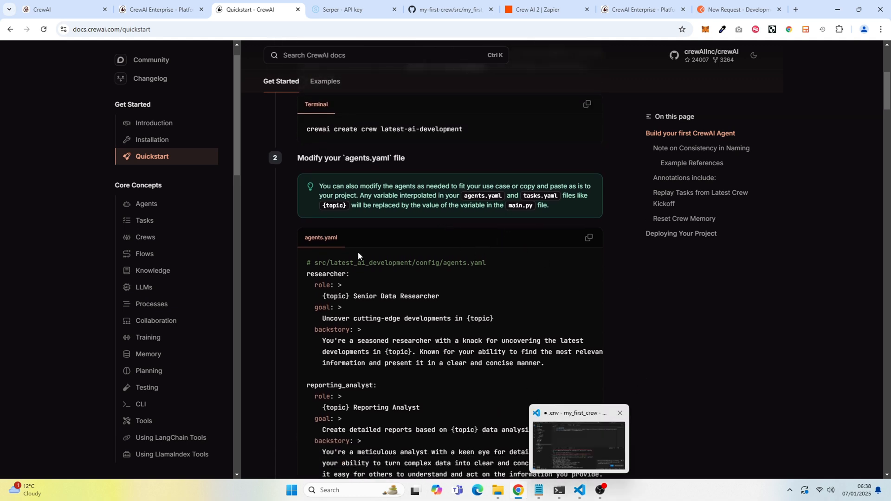
left_click(620, 412)
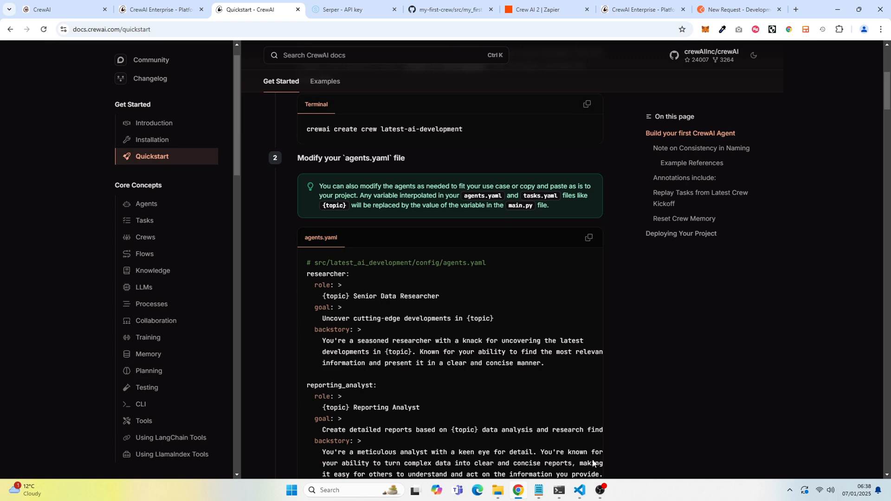
left_click(579, 491)
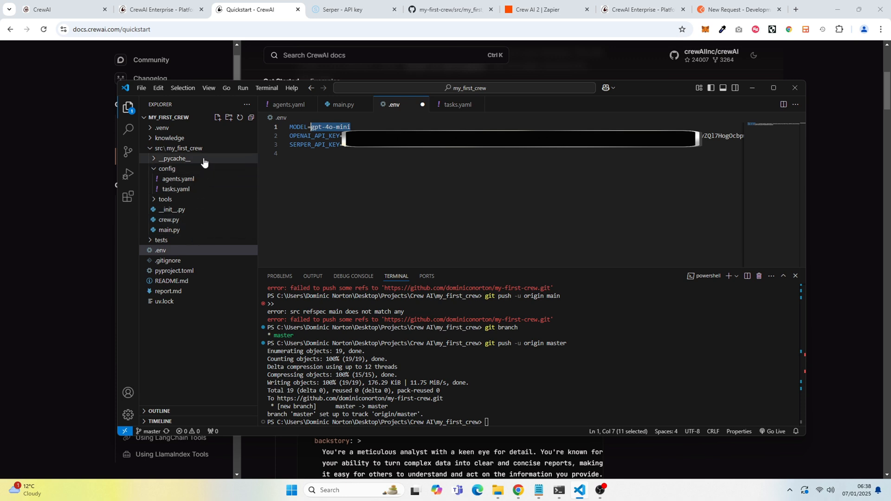
- Open agents.yaml, hide the terminal, and read the researcher and reporting_analyst blocks
left_click(178, 179)
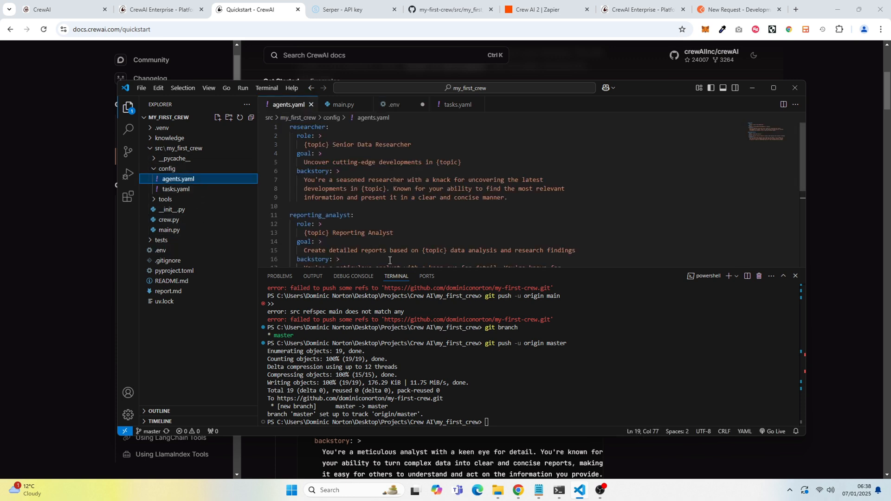
left_click(795, 276)
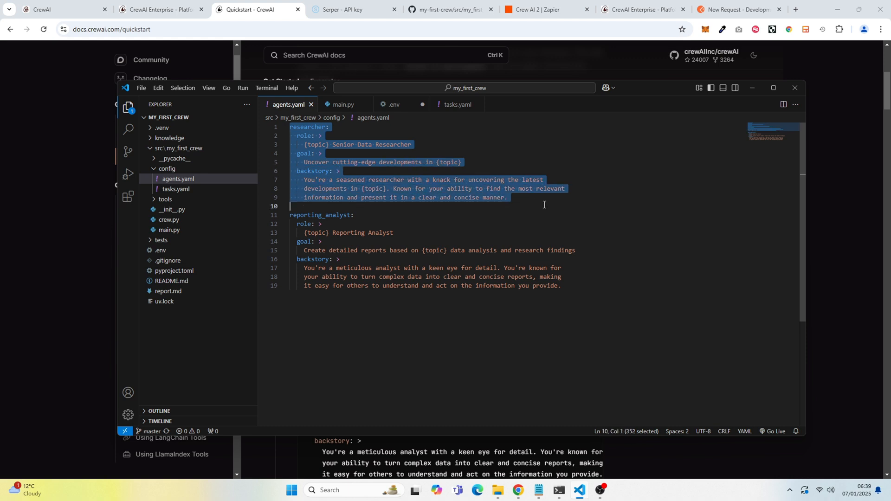
left_click(316, 144)
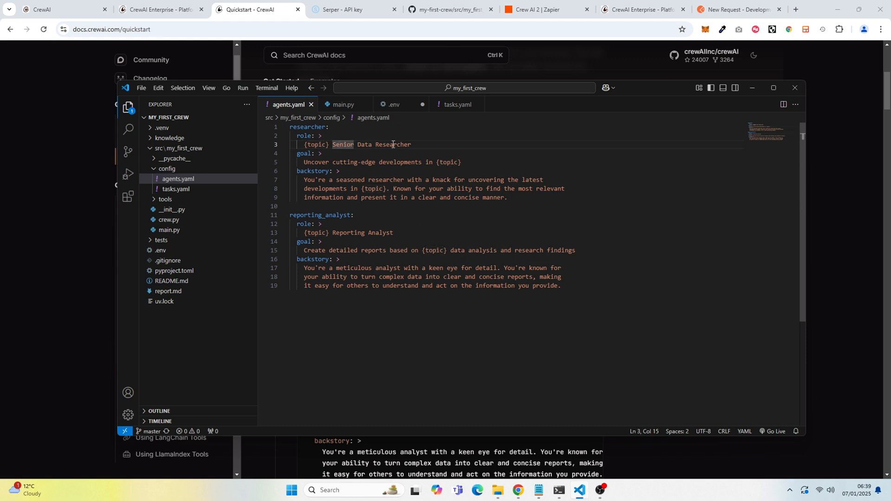
double_click(315, 162)
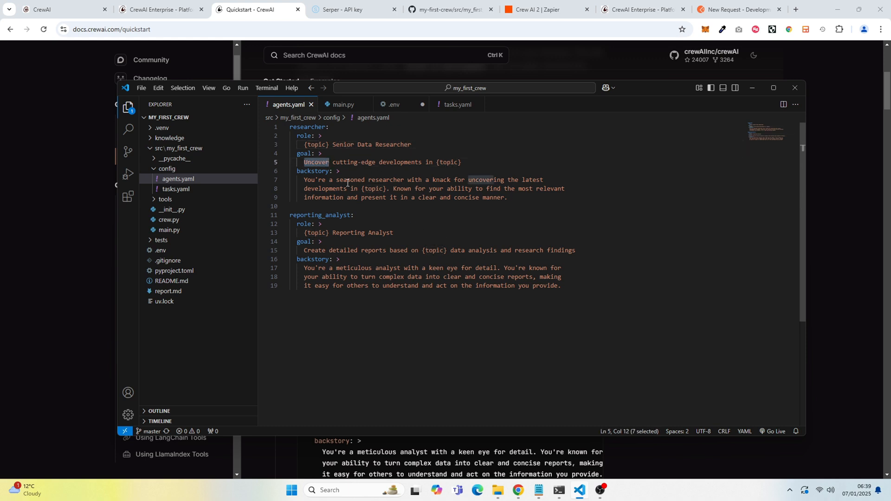
left_click(353, 188)
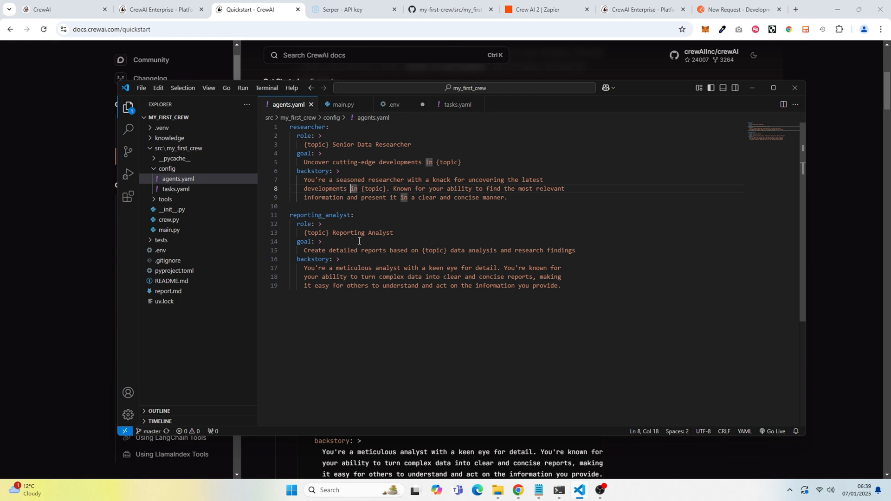
double_click(348, 232)
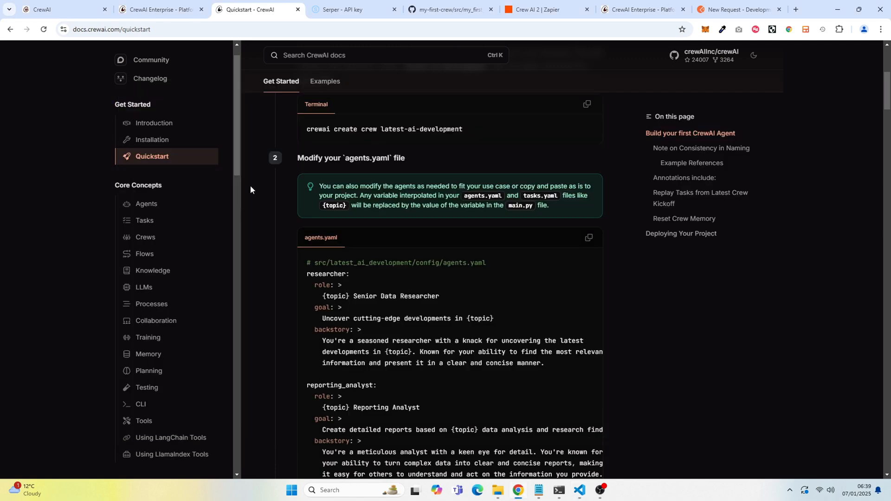
- Scroll the Quickstart page to step 3, 'Modify your tasks.yaml file'
scroll("down", 3)
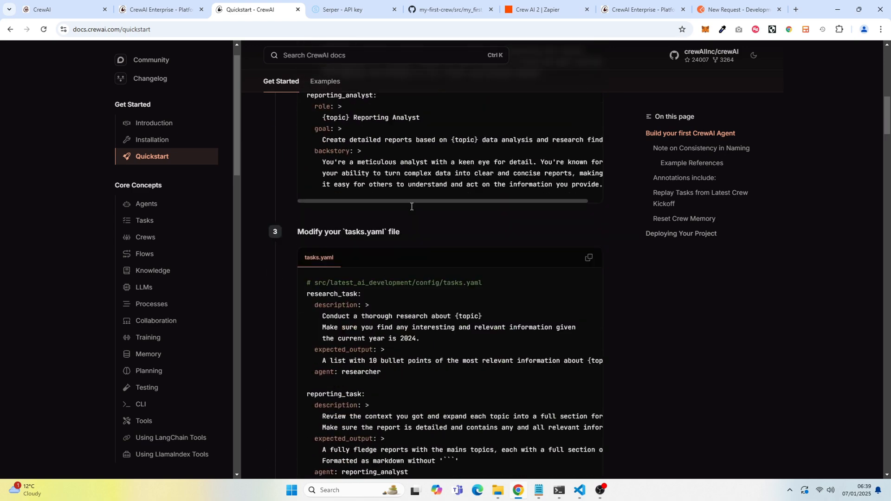
scroll("down", 3)
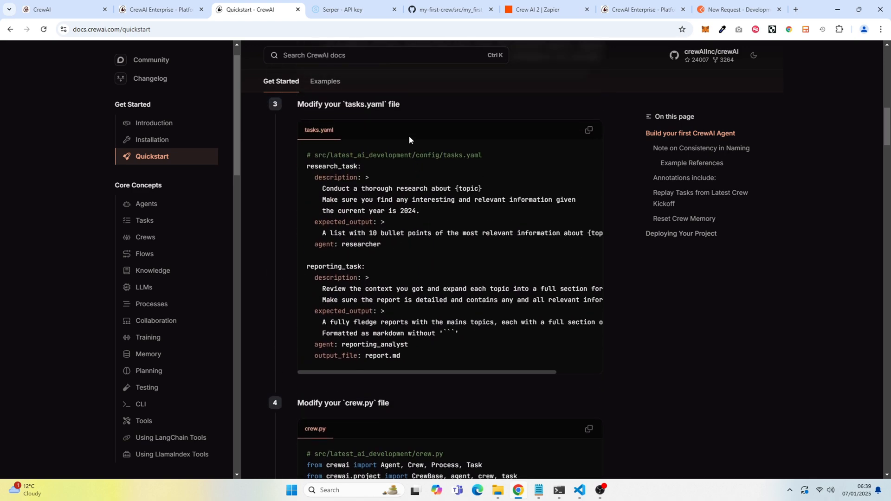
mouse_move(471, 251)
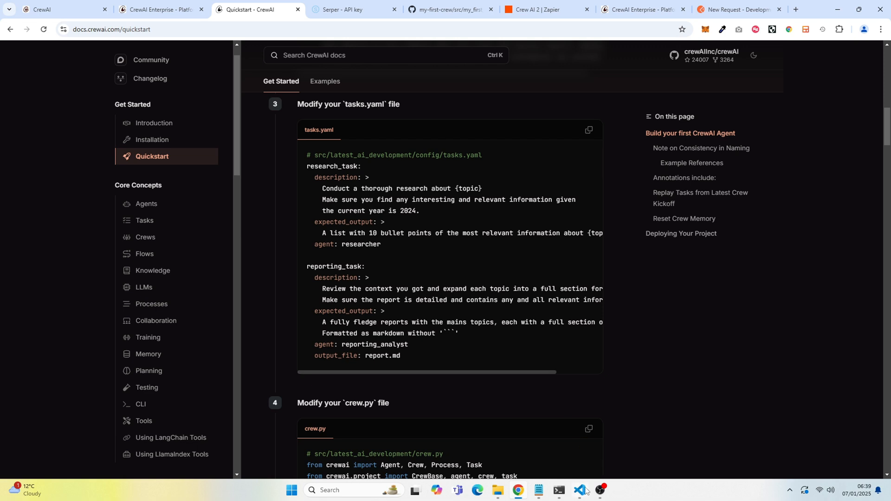
- In tasks.yaml, check the reporting task's expected output is markdown written to report.md
left_click(580, 489)
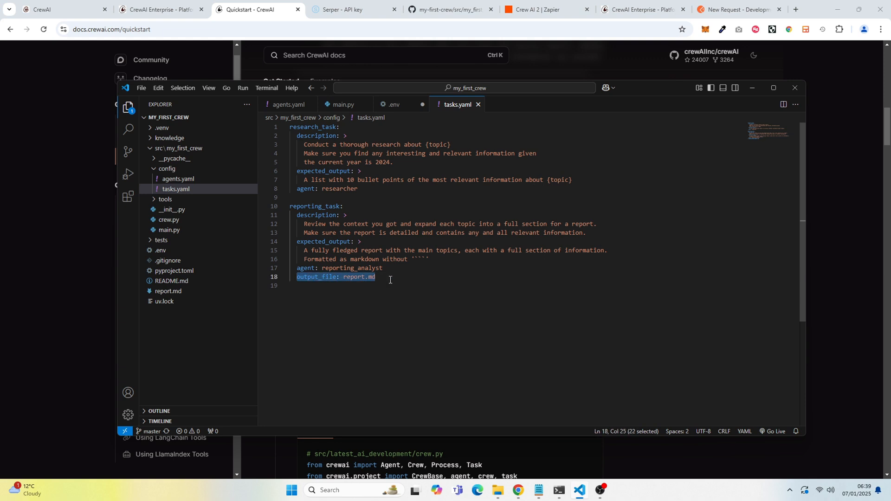
mouse_move(326, 200)
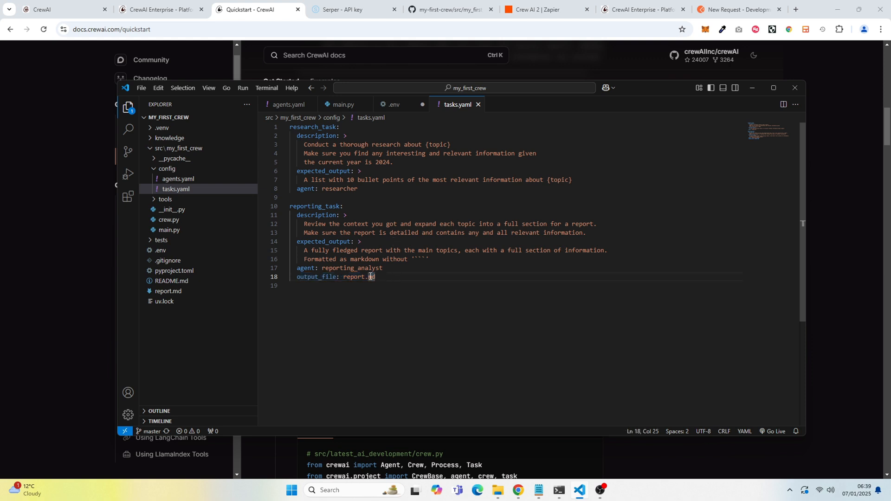
double_click(353, 276)
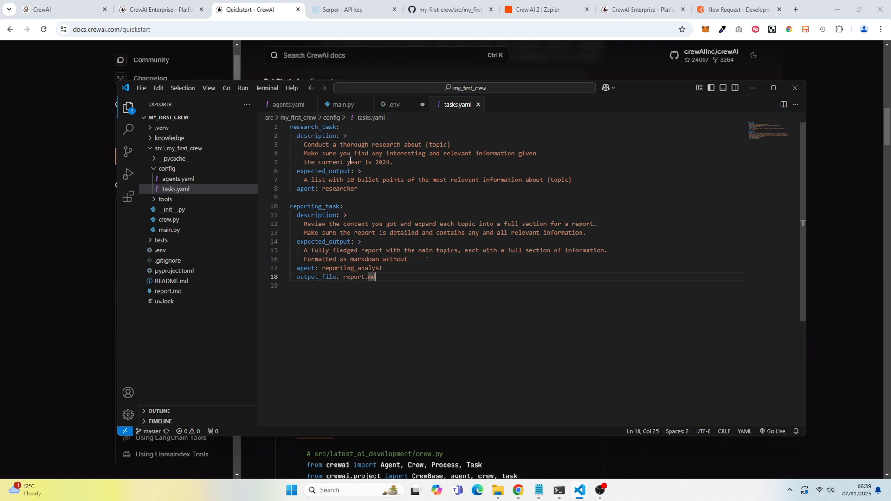
mouse_move(429, 174)
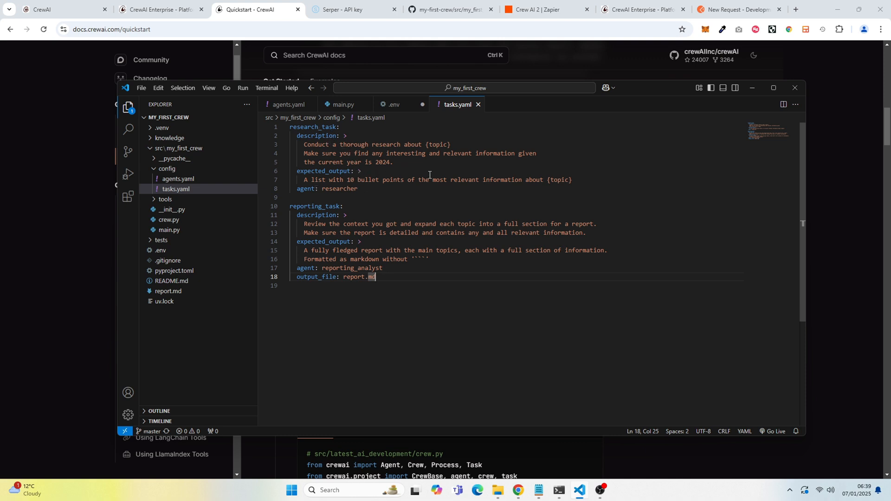
mouse_move(346, 250)
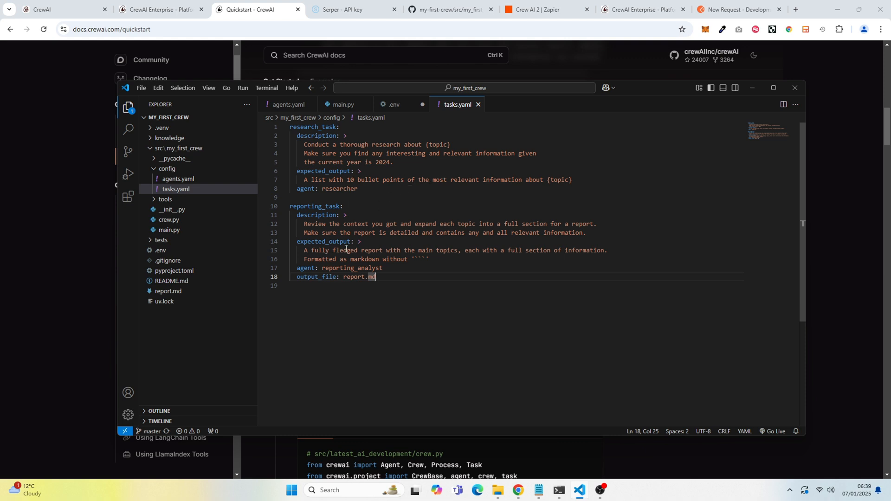
double_click(365, 258)
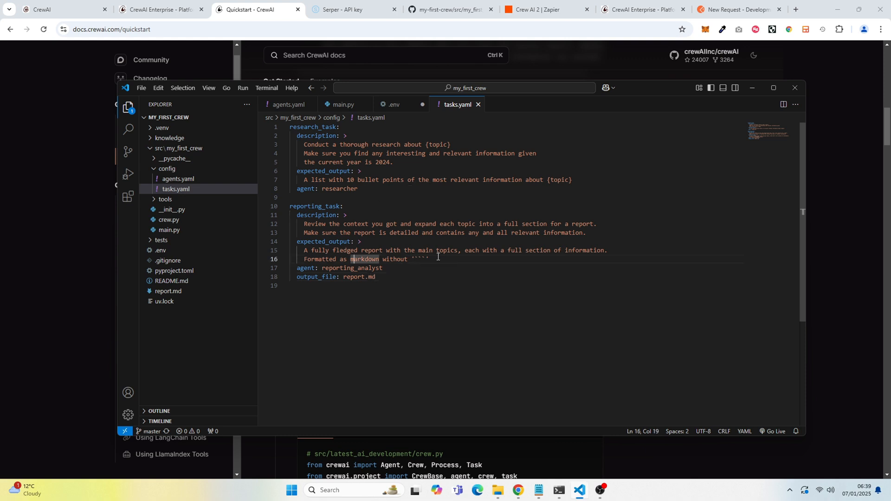
left_click_drag(304, 250, 429, 258)
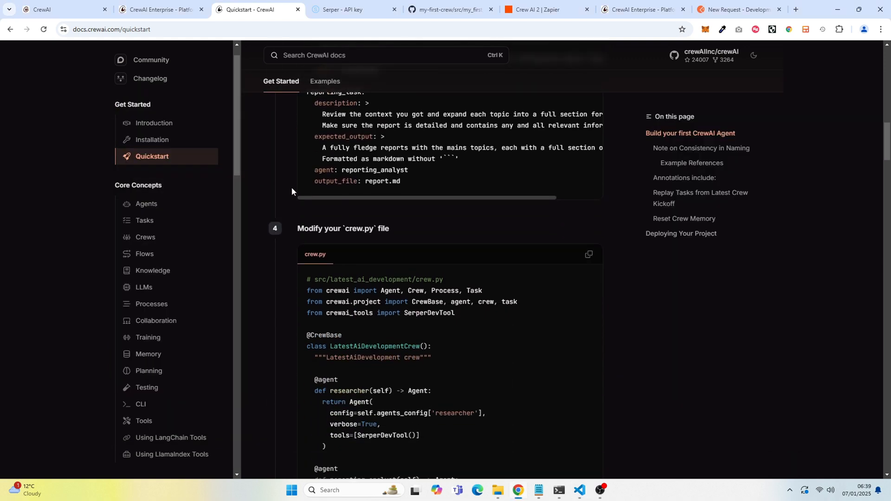
- Scroll the Quickstart docs down to step 4, the crew.py example
scroll("down", 3)
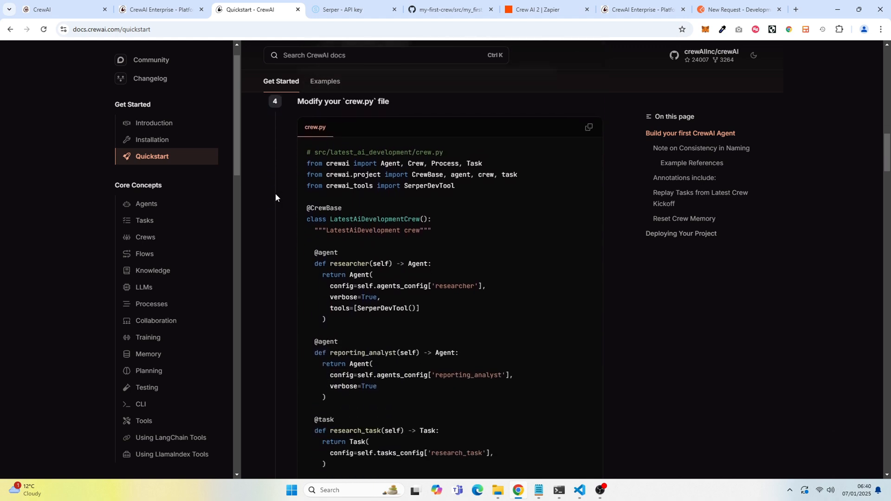
scroll("down", 3)
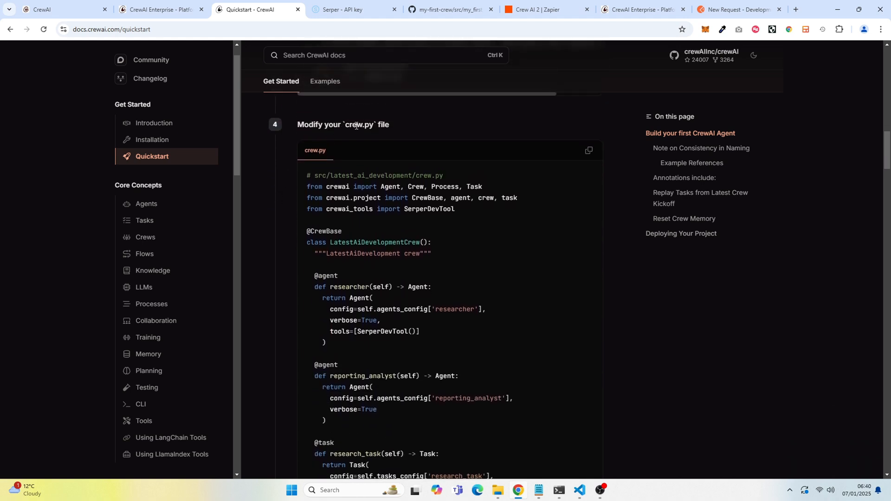
mouse_move(595, 308)
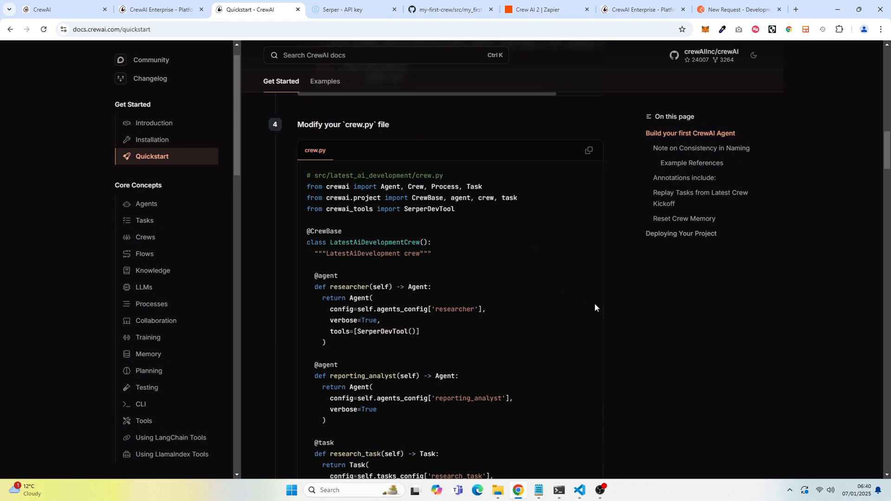
scroll("down", 3)
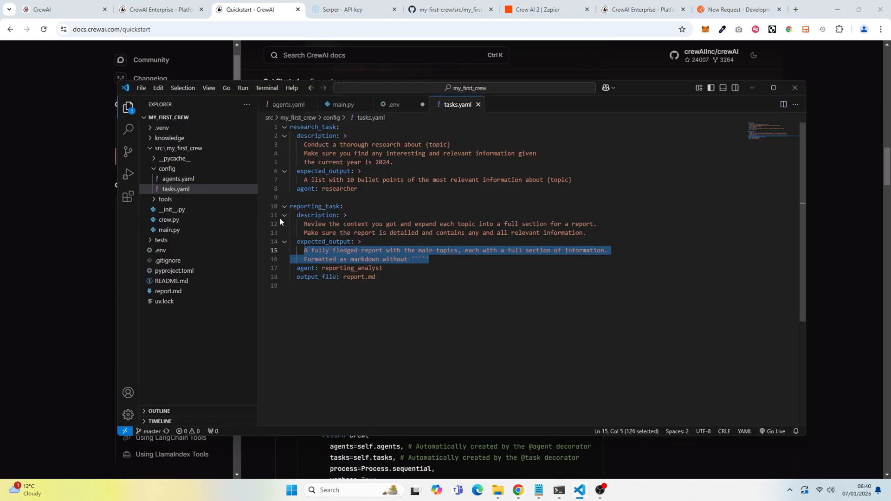
mouse_move(176, 189)
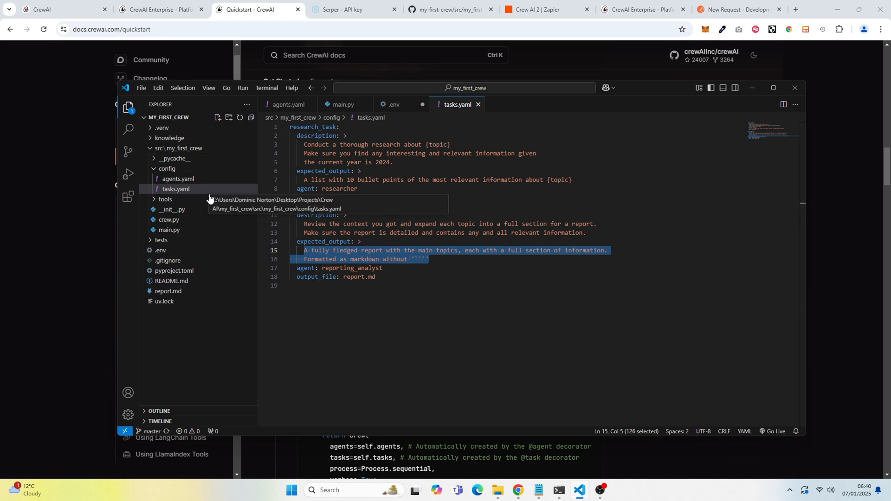
- Review crew.py's agent, task and crew method definitions from top to bottom
left_click(168, 220)
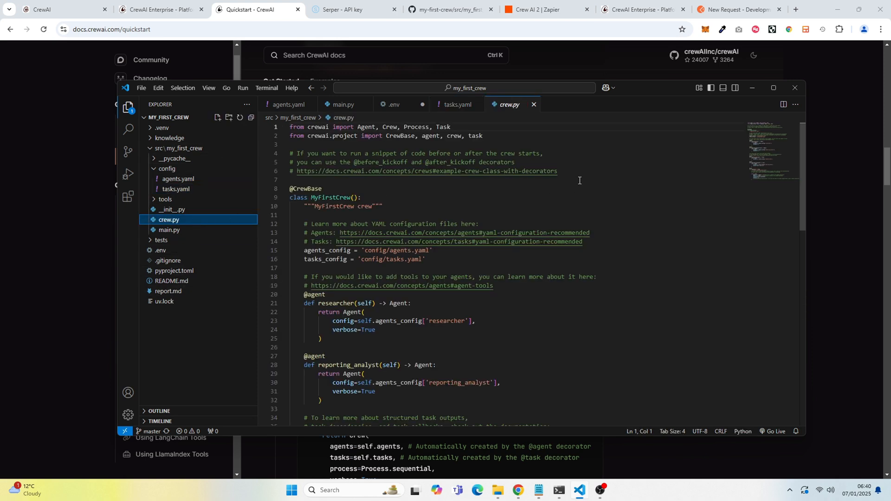
scroll("down", 3)
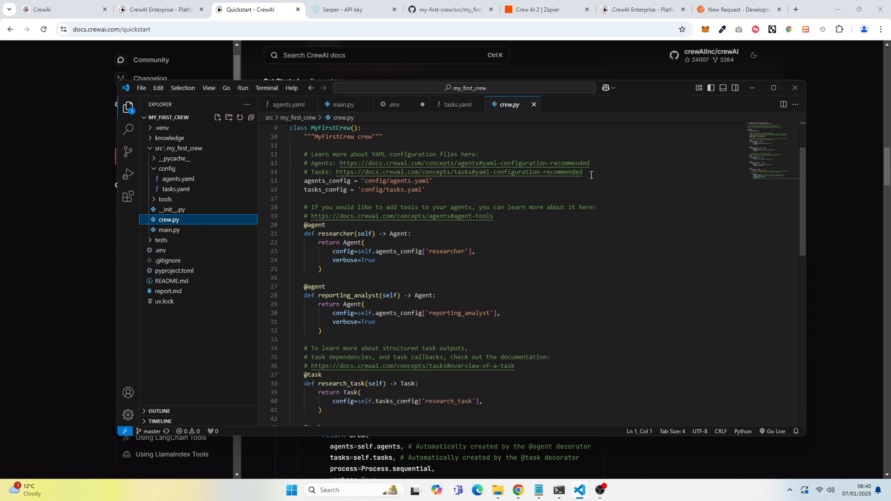
scroll("down", 3)
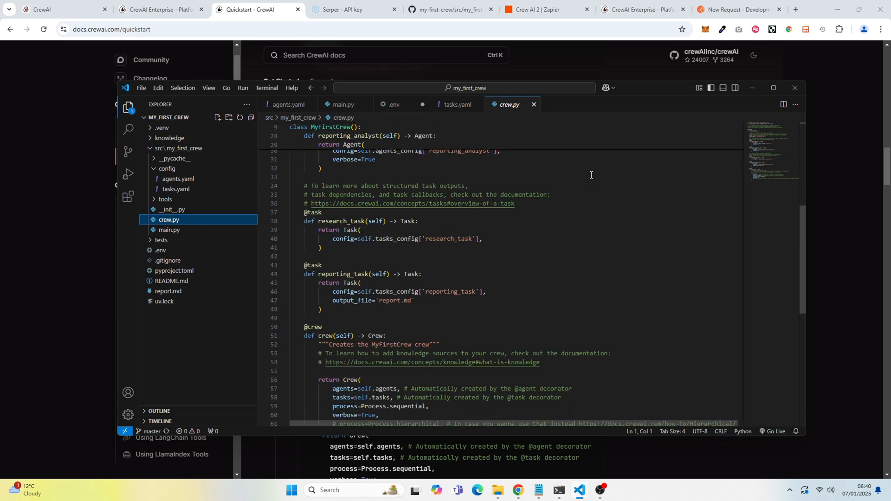
scroll("down", 3)
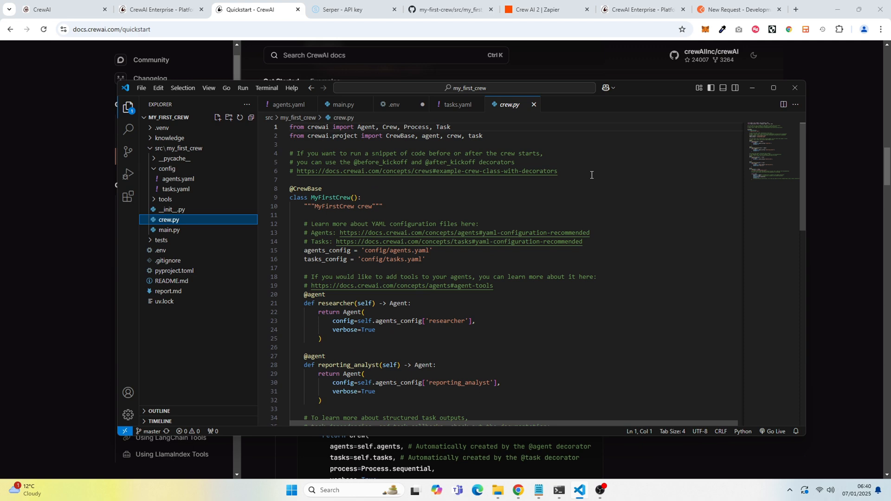
left_click(794, 87)
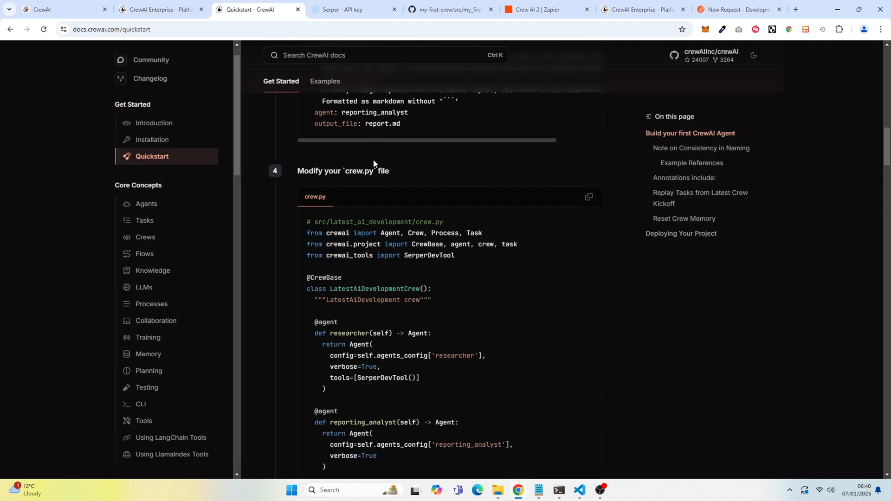
- Scroll the Quickstart past crew.py to the main.py custom inputs and environment variables steps
scroll("down", 3)
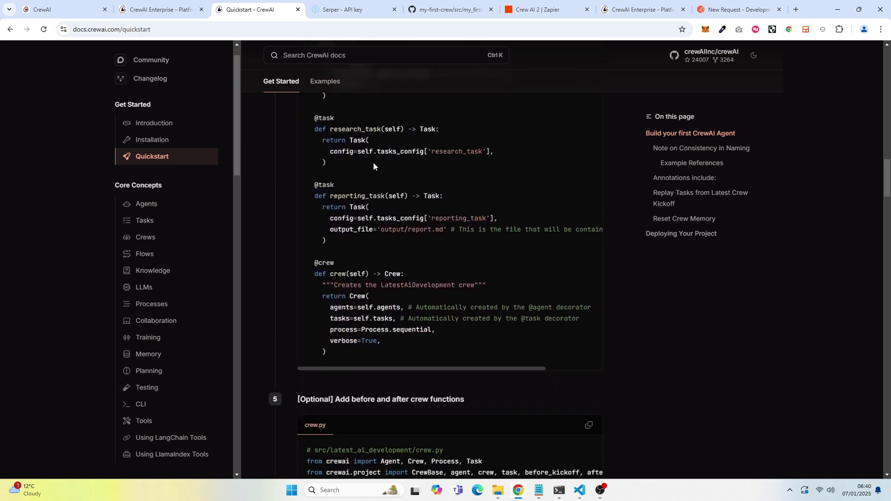
scroll("down", 3)
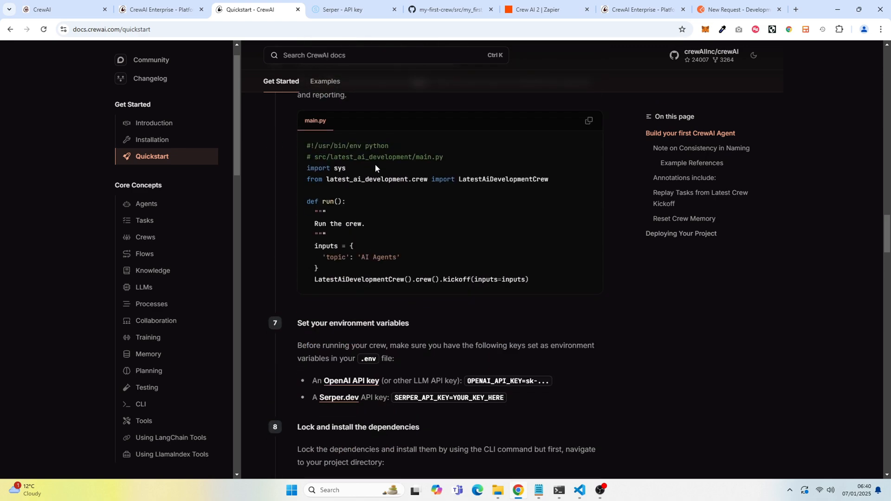
scroll("up", 3)
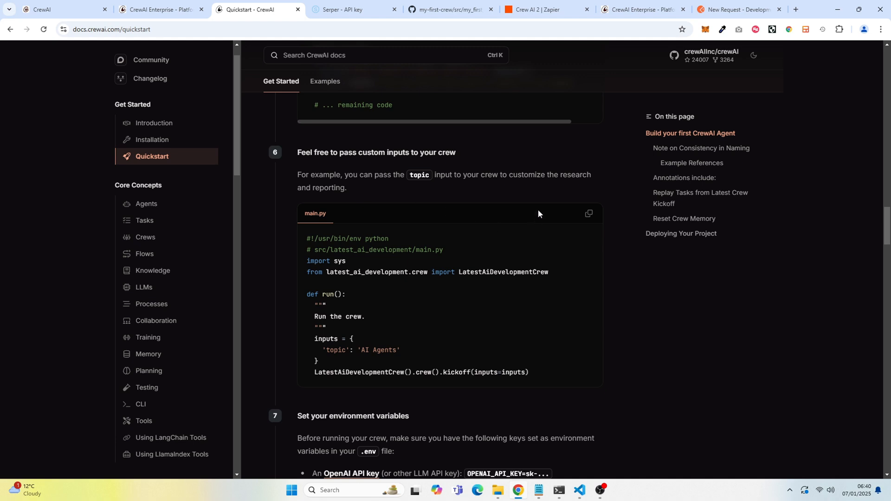
mouse_move(584, 359)
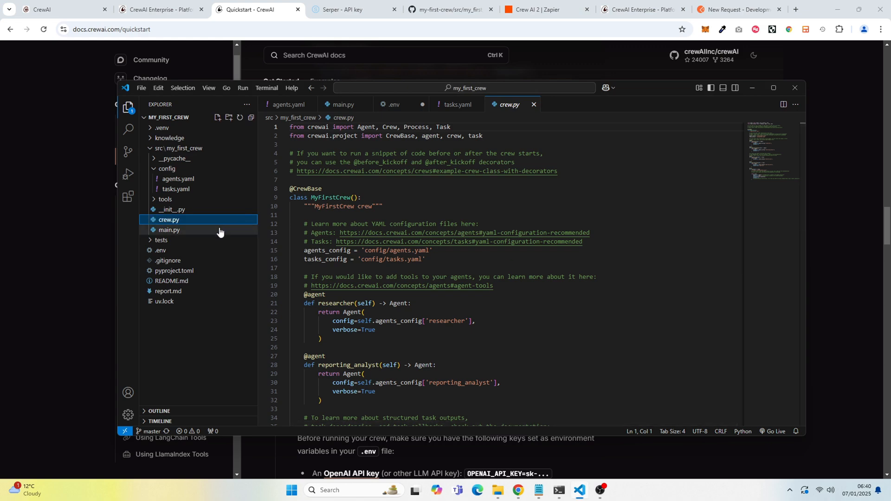
- Open main.py and confirm the run() topic input is 'indigenous innovation'
left_click(169, 230)
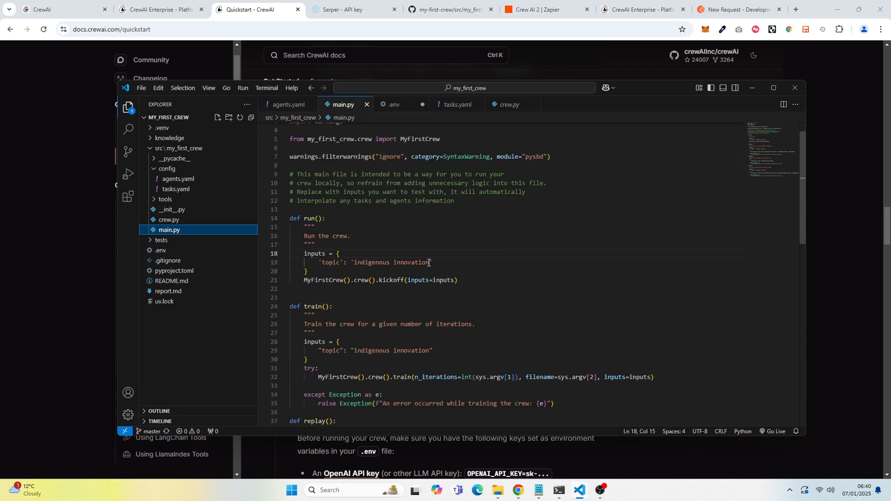
double_click(370, 262)
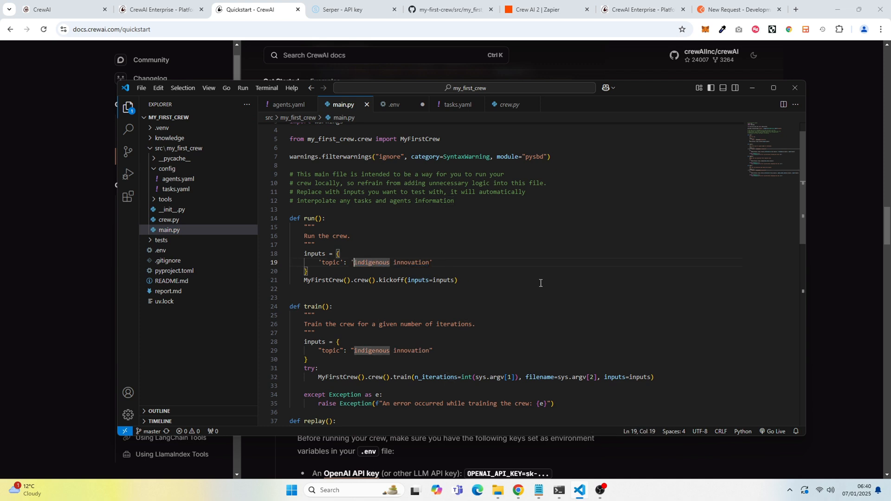
mouse_move(427, 241)
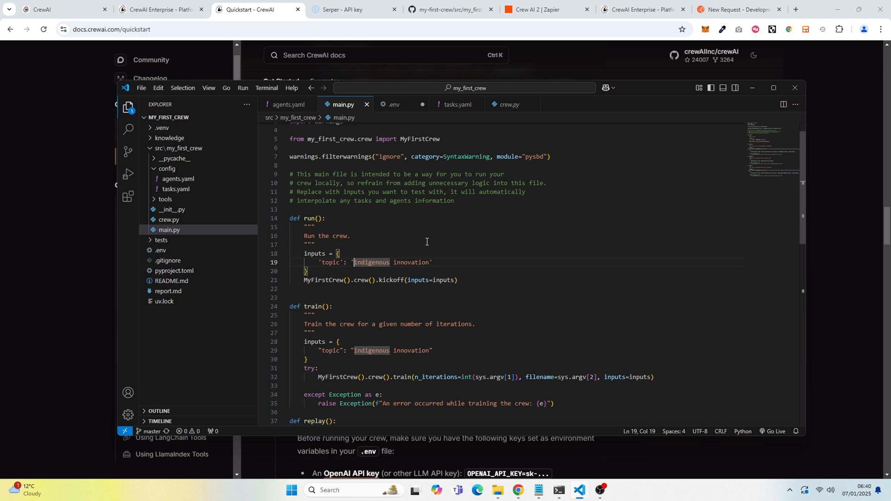
mouse_move(579, 490)
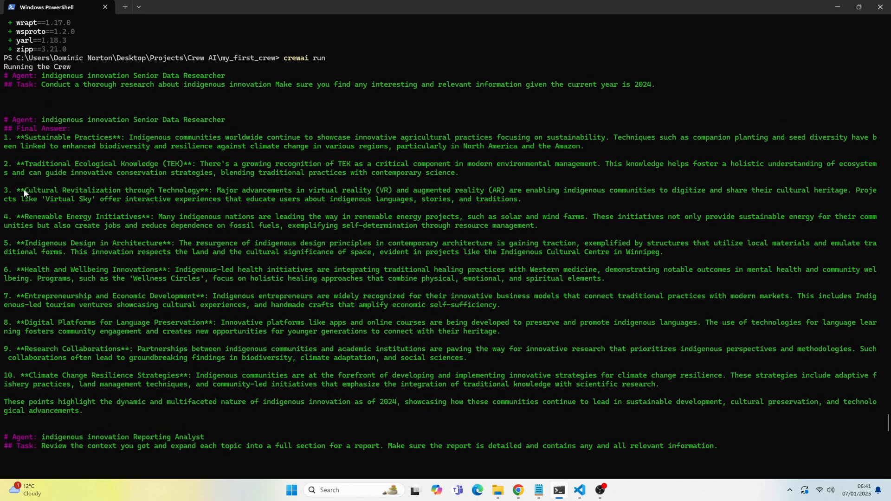
mouse_move(151, 148)
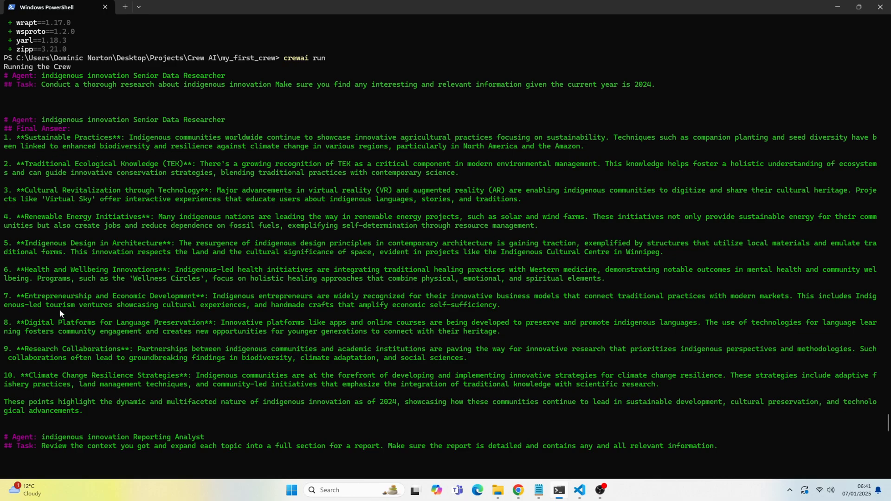
- Scroll PowerShell output from the researcher's final answer to the Indigenous Innovation Report (2024)
scroll("down", 3)
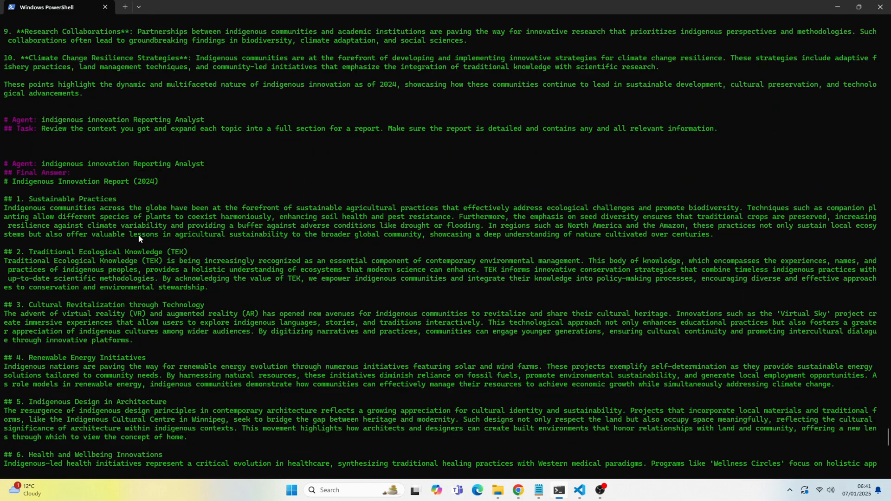
scroll("down", 3)
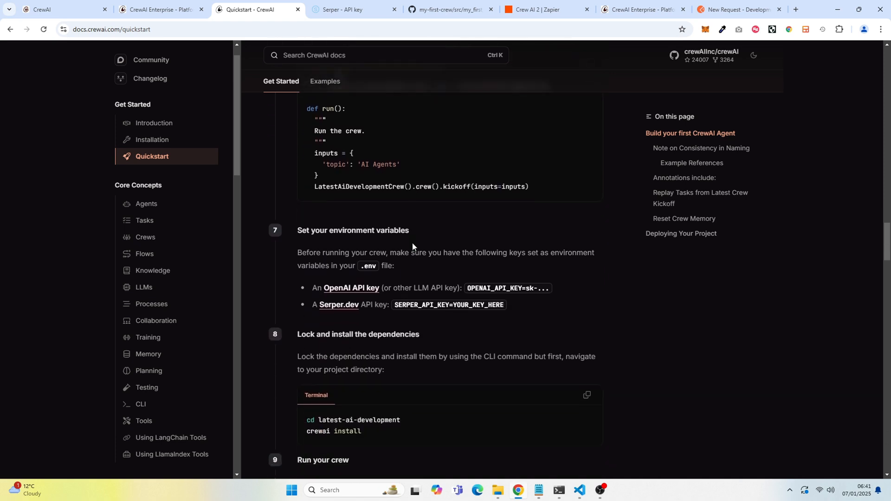
scroll("down", 3)
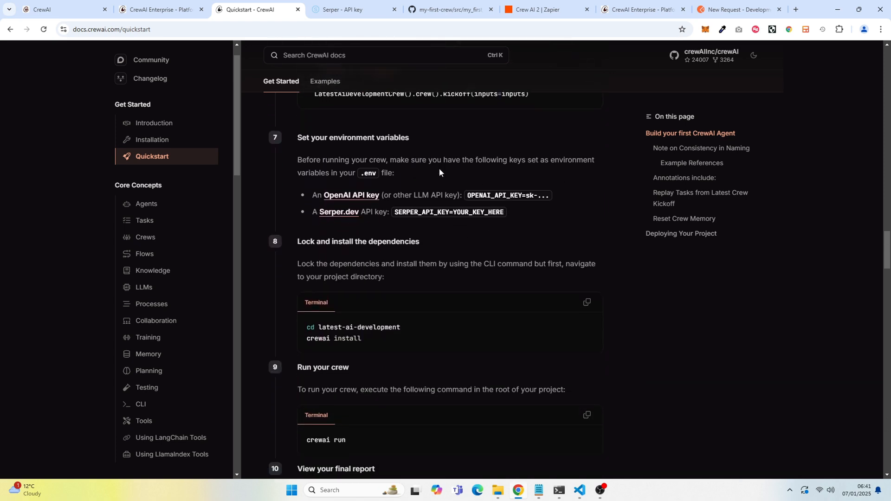
mouse_move(517, 208)
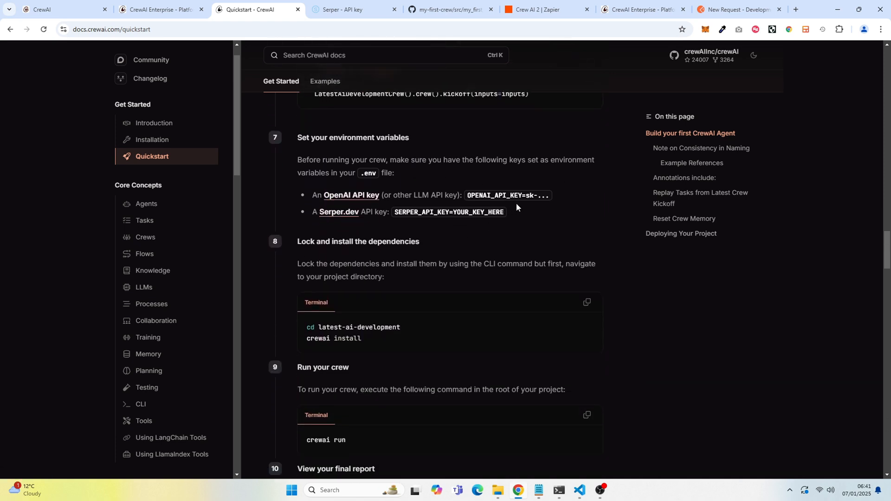
mouse_move(338, 201)
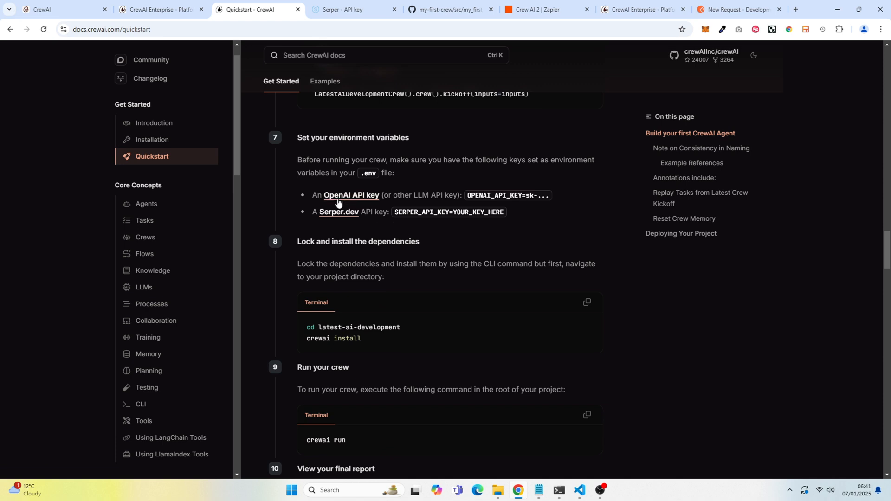
mouse_move(344, 200)
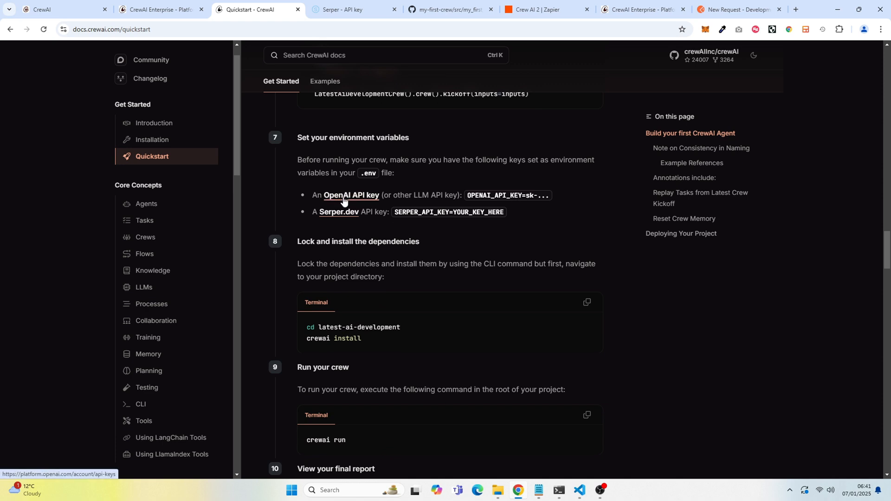
mouse_move(520, 196)
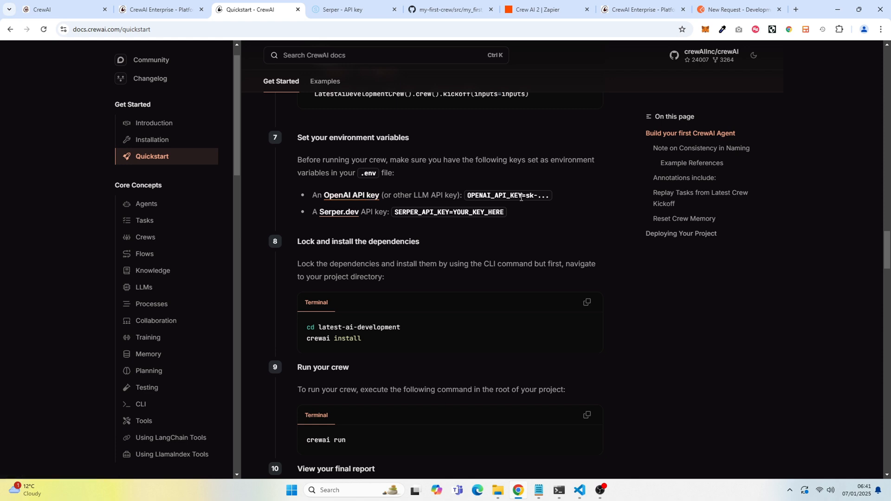
mouse_move(386, 224)
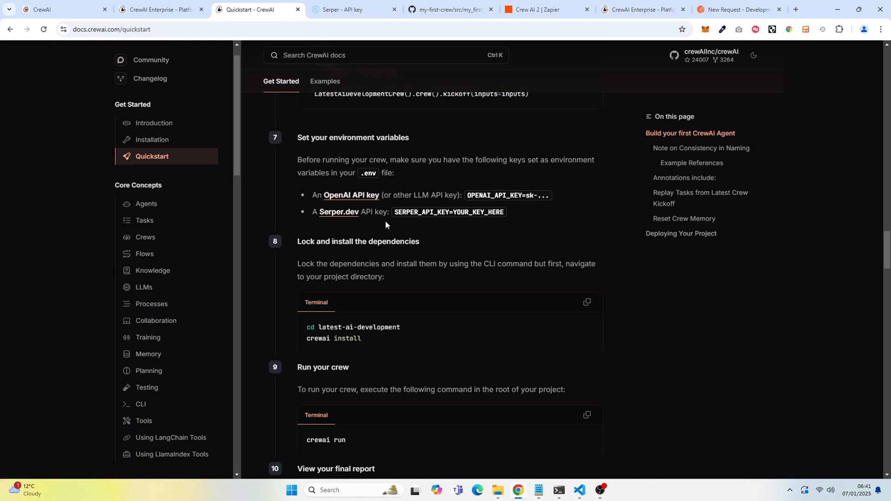
mouse_move(340, 221)
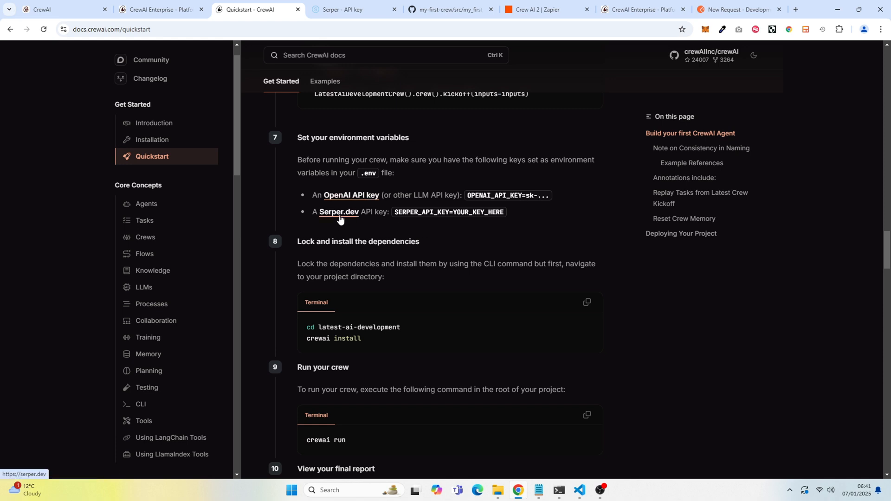
mouse_move(343, 223)
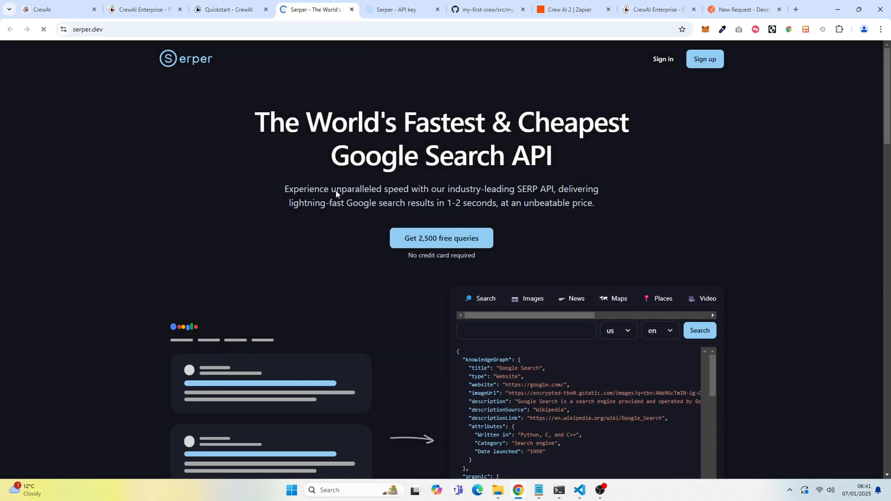
left_click(228, 10)
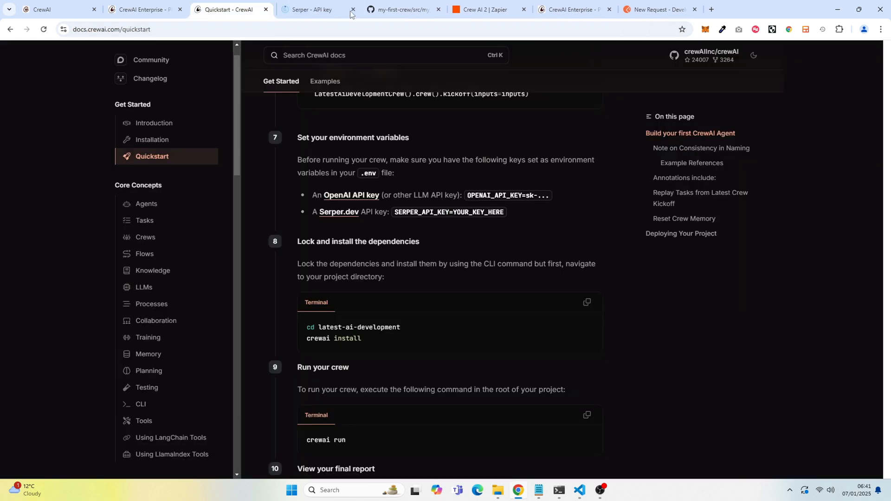
mouse_move(347, 214)
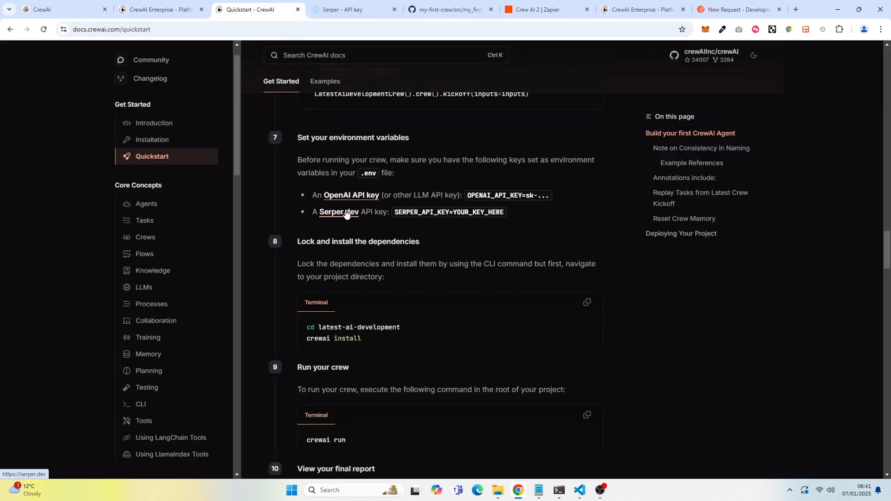
mouse_move(351, 200)
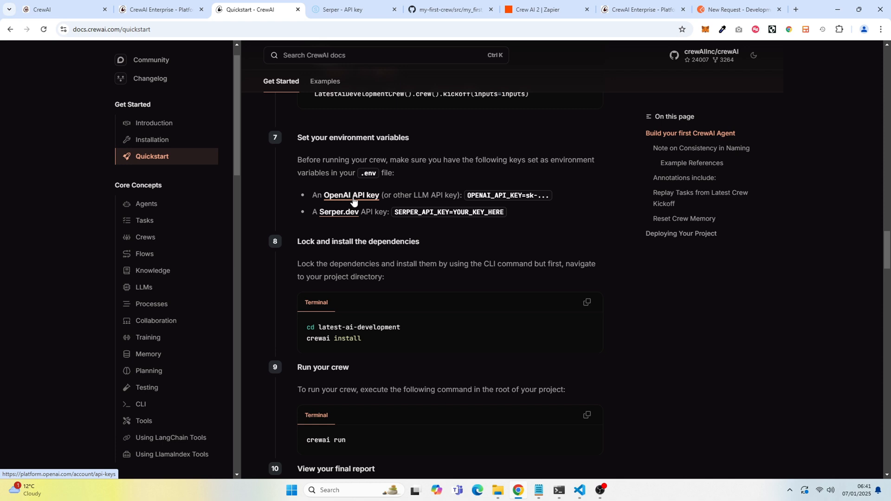
mouse_move(556, 333)
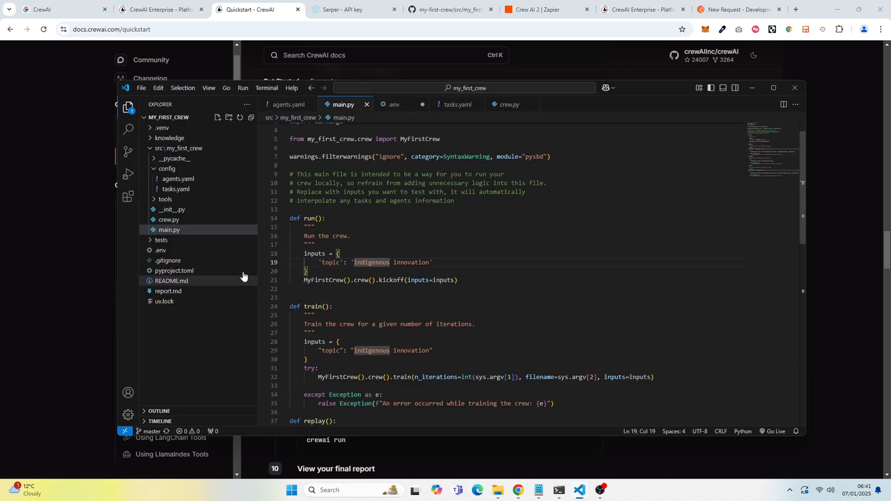
mouse_move(207, 177)
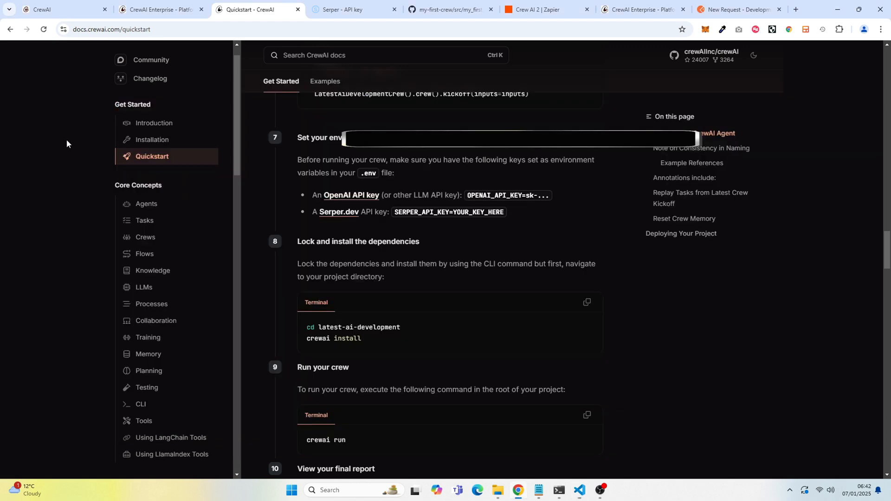
scroll("down", 3)
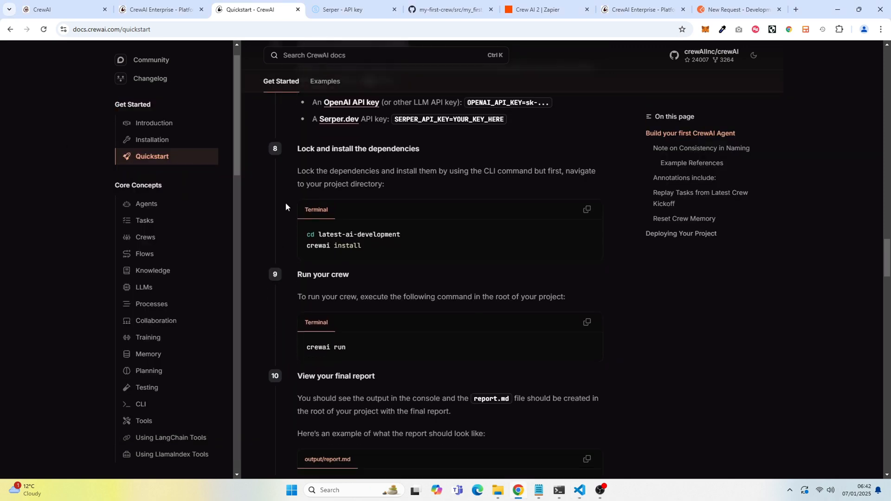
mouse_move(343, 255)
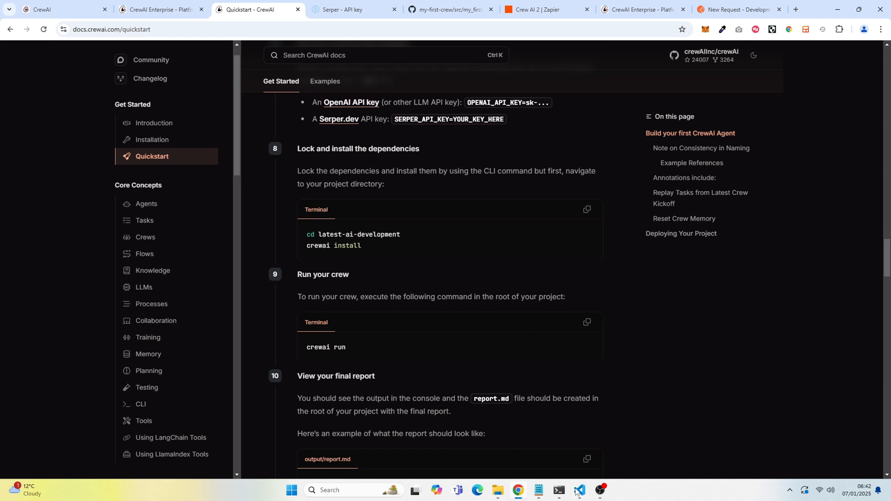
left_click(580, 490)
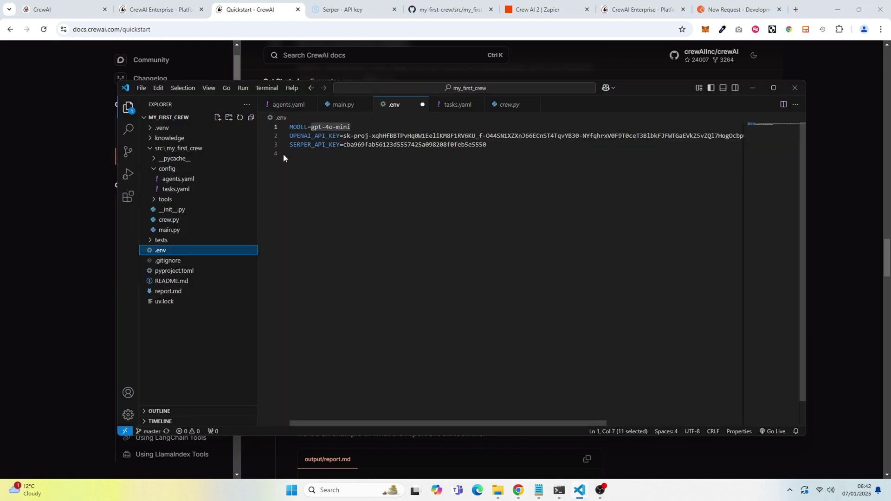
left_click(266, 87)
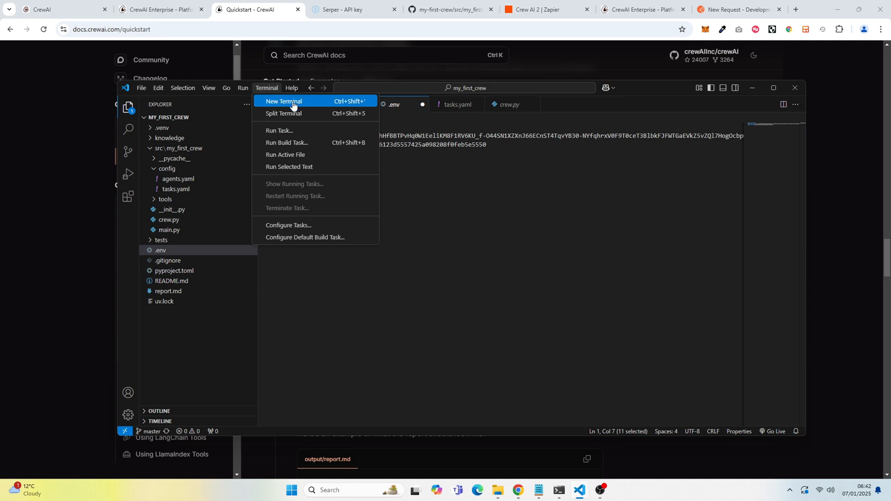
left_click(283, 101)
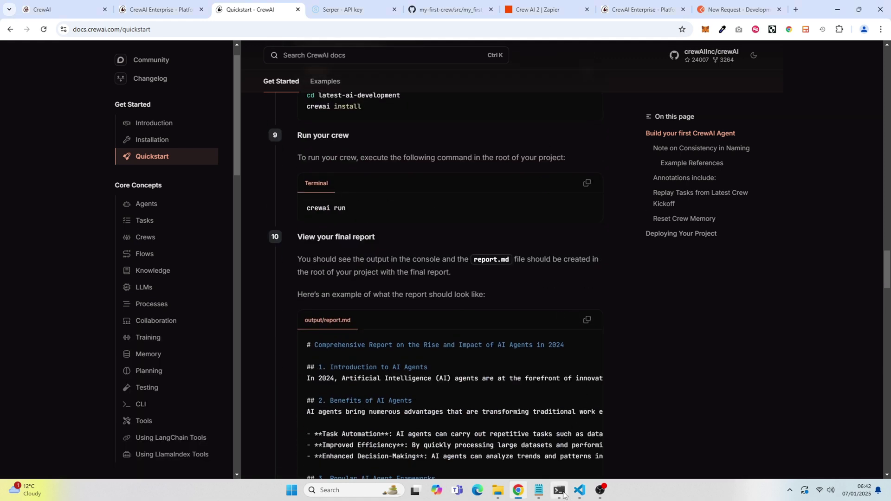
- Look over the installed packages in PowerShell and enter 'crewai run' at the prompt
left_click(559, 491)
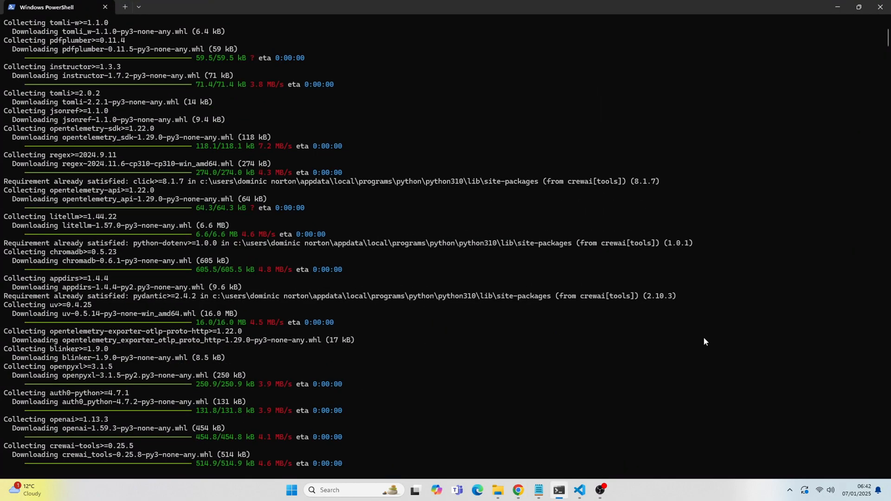
scroll("down", 3)
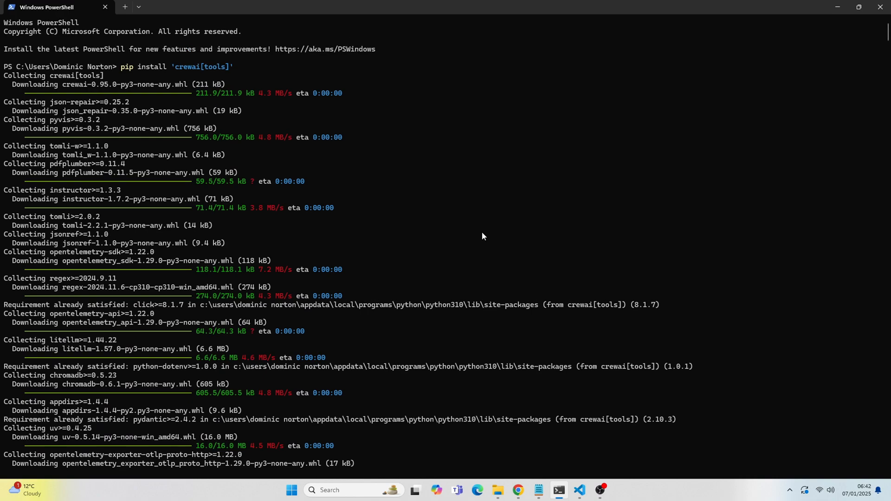
scroll("down", 3)
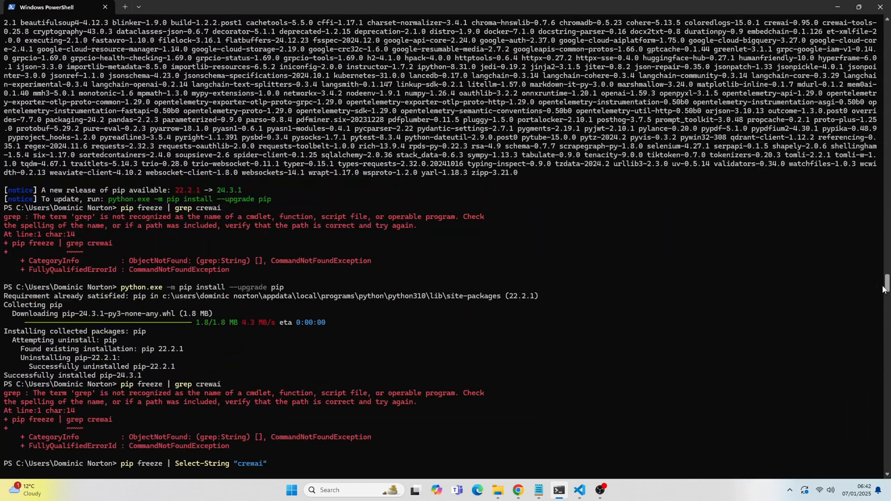
scroll("down", 3)
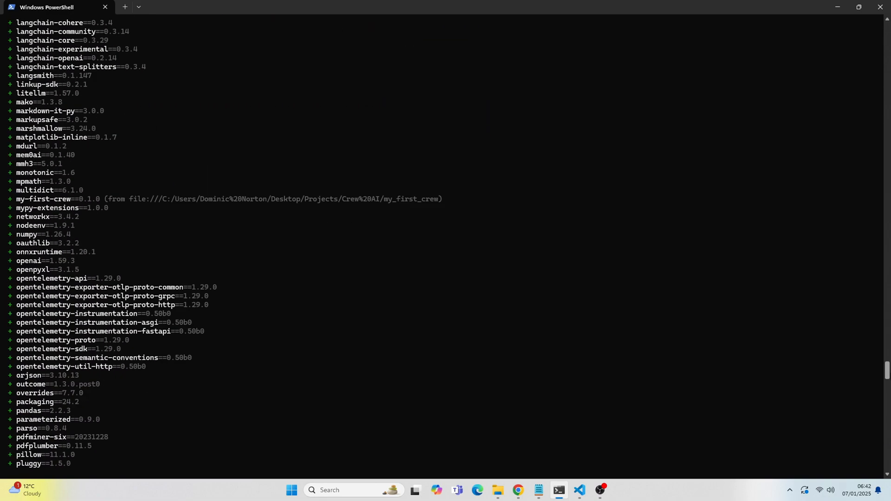
type("crewai run")
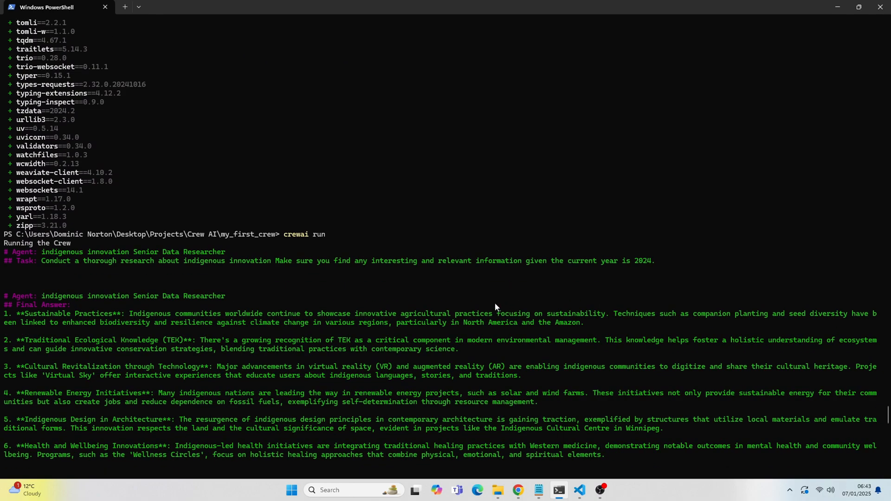
- Read the crew run output through to the complete Indigenous Innovation Report
scroll("down", 3)
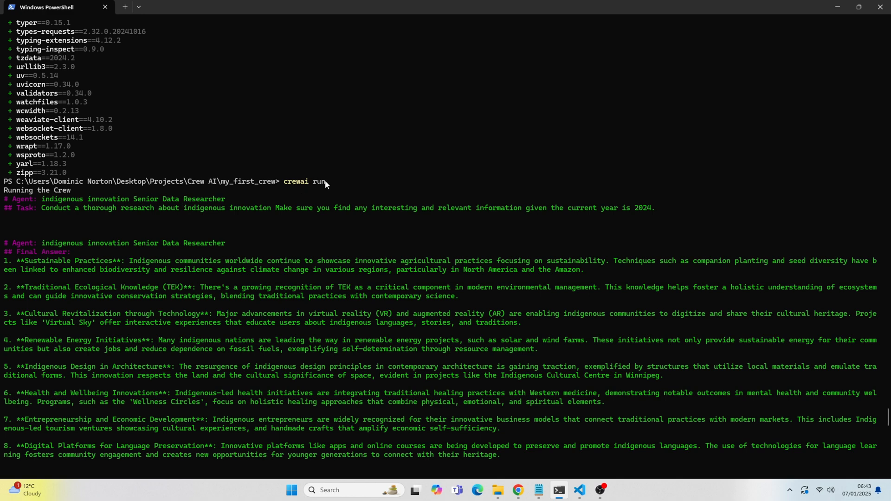
mouse_move(118, 205)
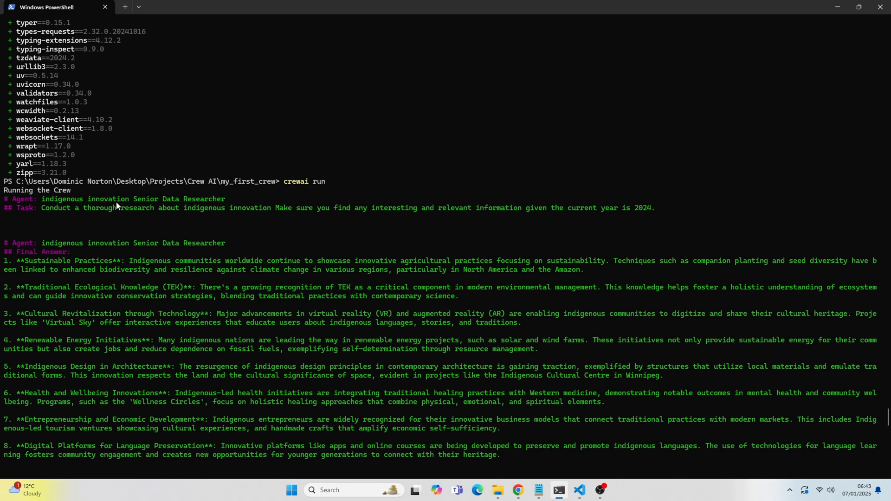
scroll("down", 3)
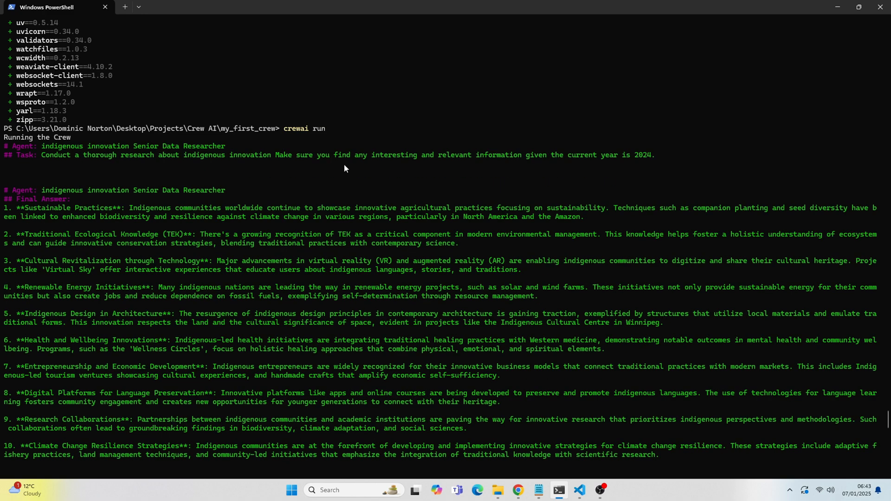
scroll("down", 3)
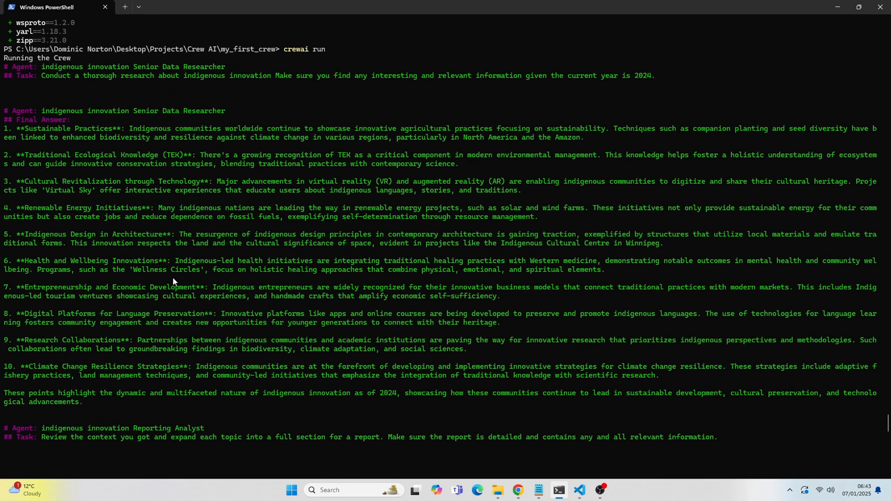
scroll("down", 3)
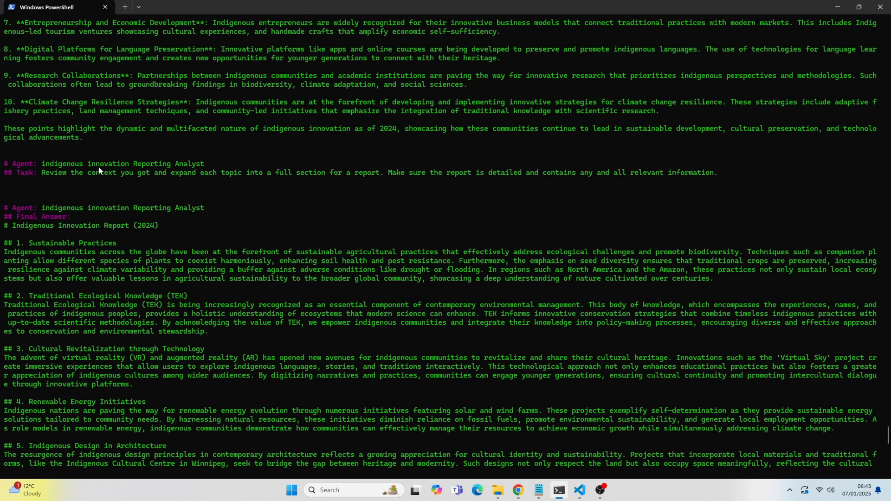
scroll("down", 3)
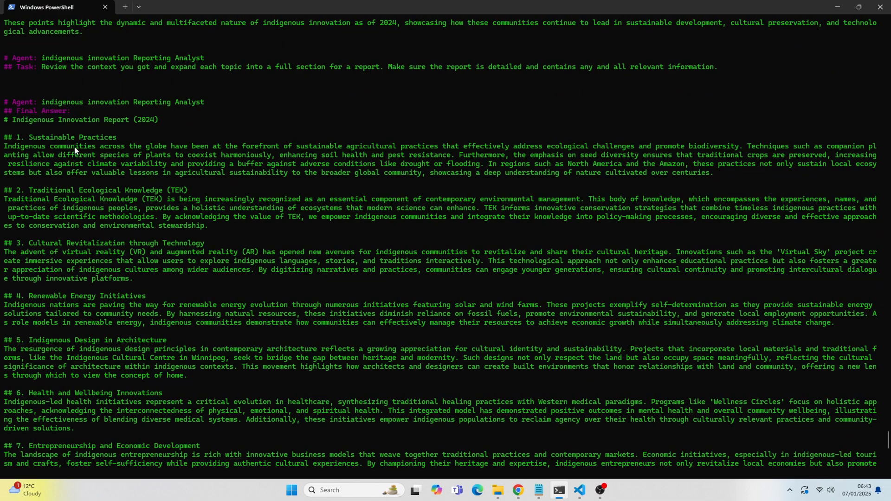
scroll("down", 3)
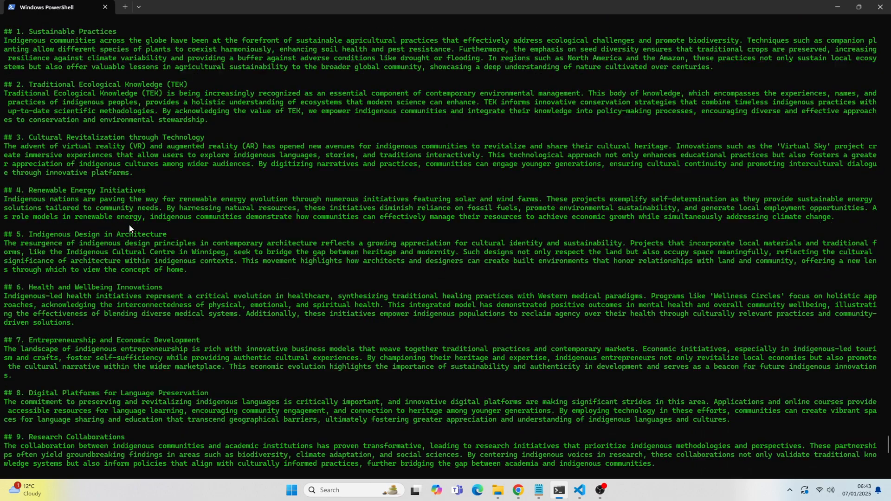
scroll("down", 3)
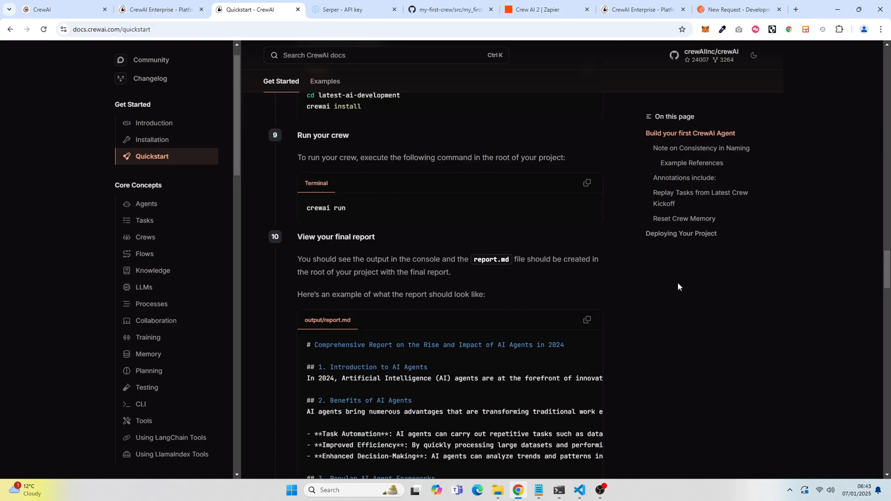
- Confirm report.md (8 KB) is in the my_first_crew folder, then close the window
scroll("down", 3)
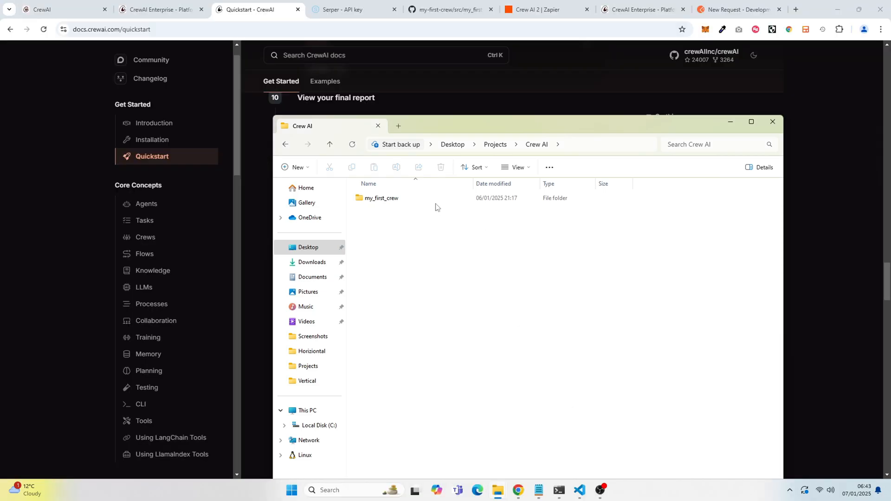
double_click(381, 198)
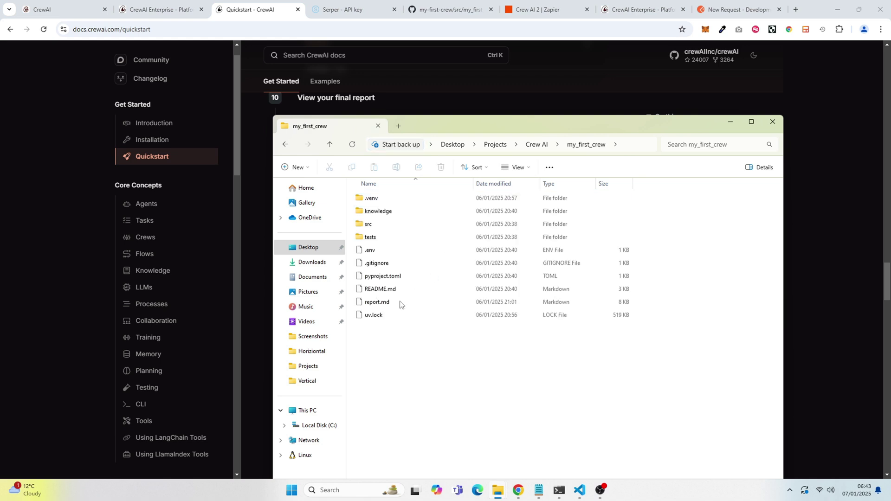
mouse_move(393, 306)
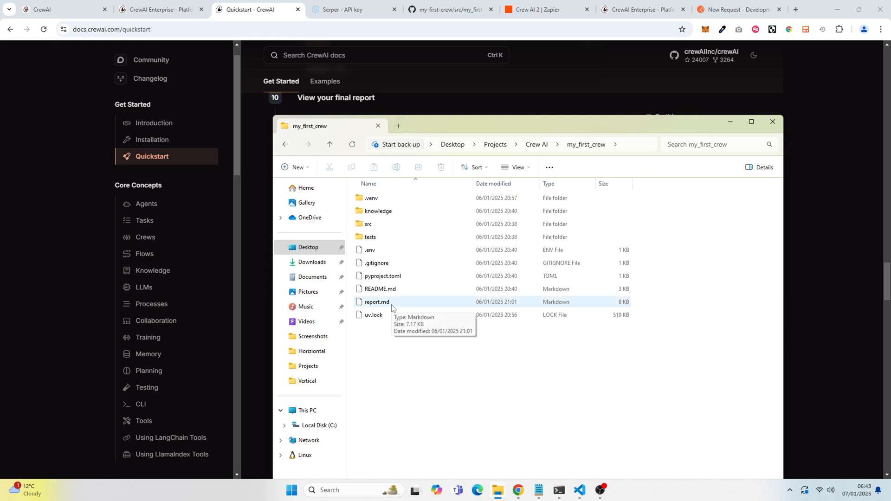
left_click(375, 302)
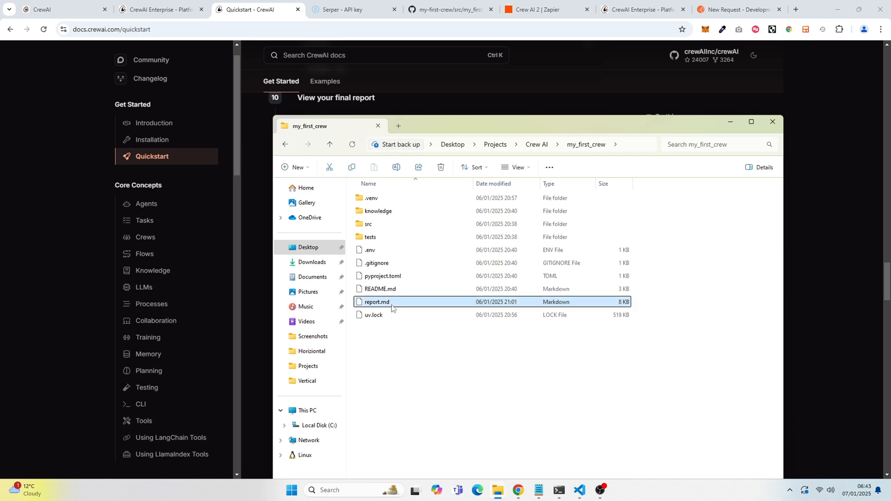
left_click(772, 122)
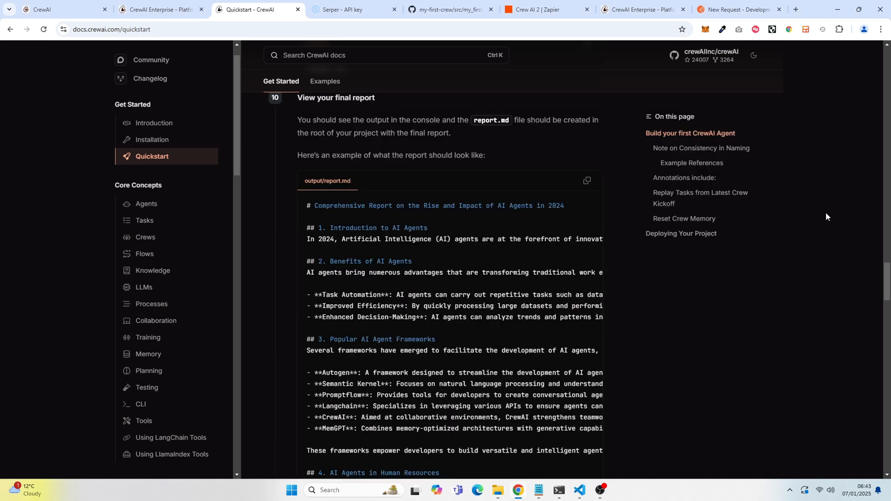
- Look over the Quickstart's example report, then go to the Installation guide
scroll("down", 3)
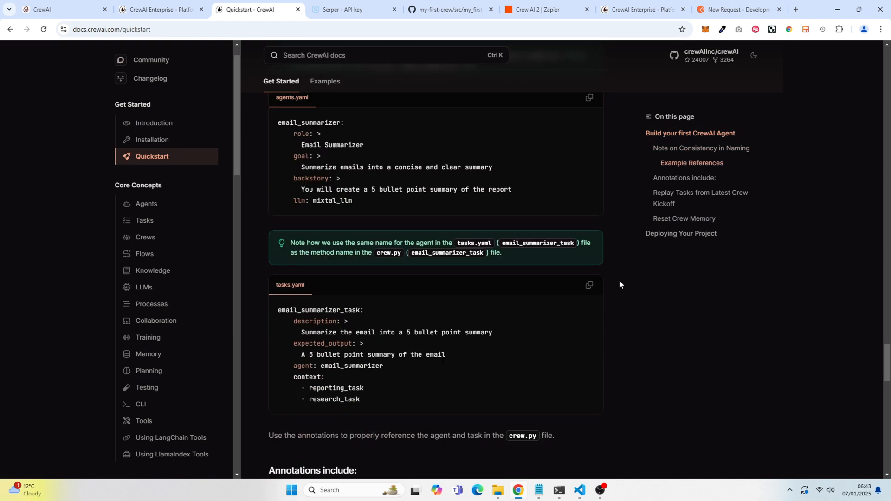
scroll("down", 3)
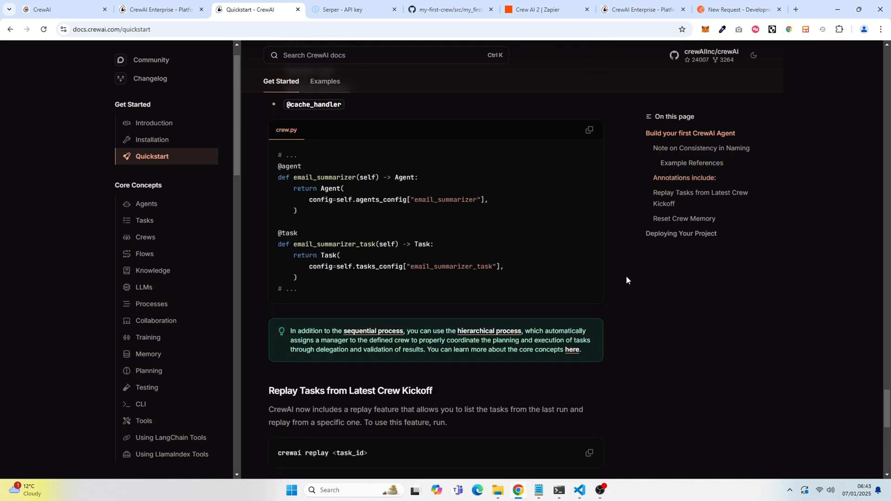
scroll("down", 3)
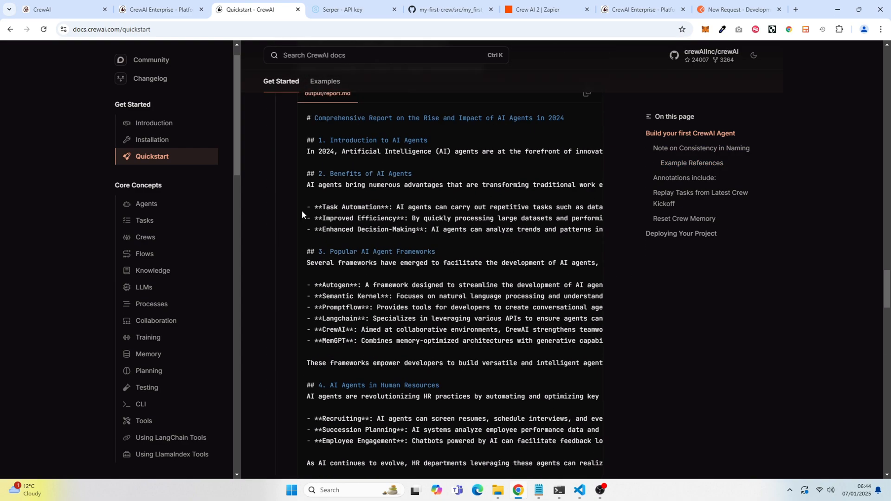
left_click(152, 139)
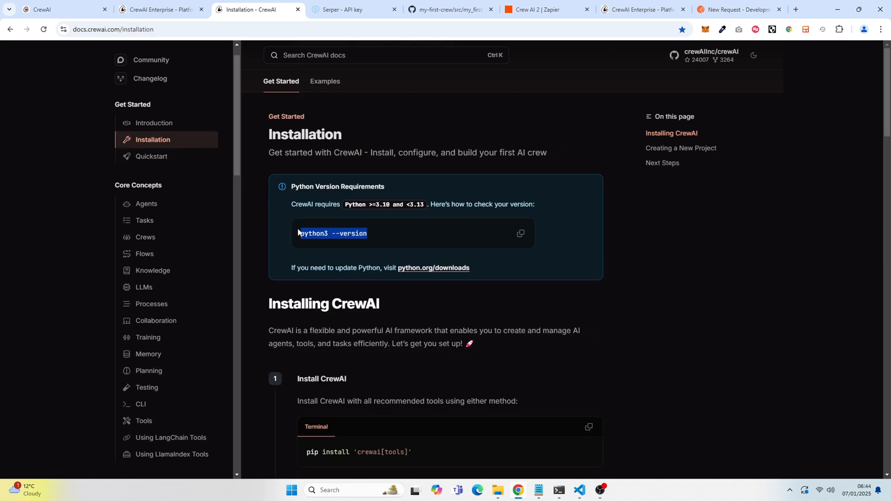
- Scroll to step 3 Verify Installation and select the 'pip freeze | grep crewai' check
scroll("down", 3)
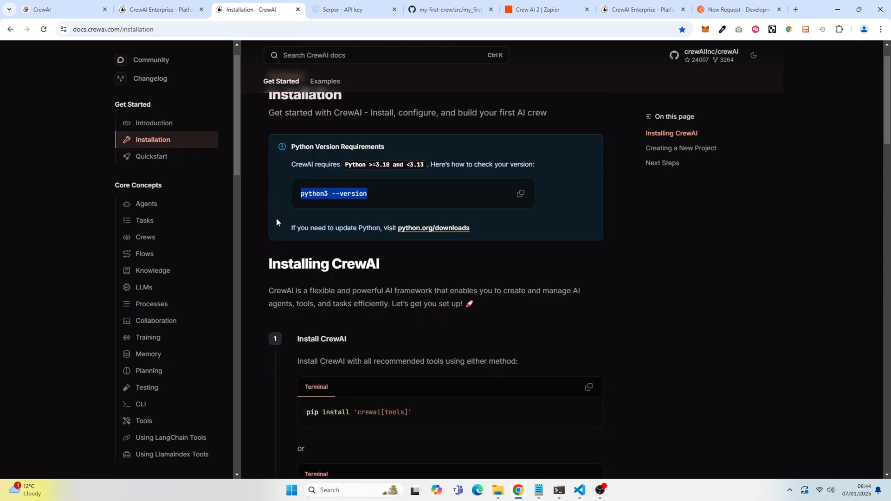
scroll("down", 3)
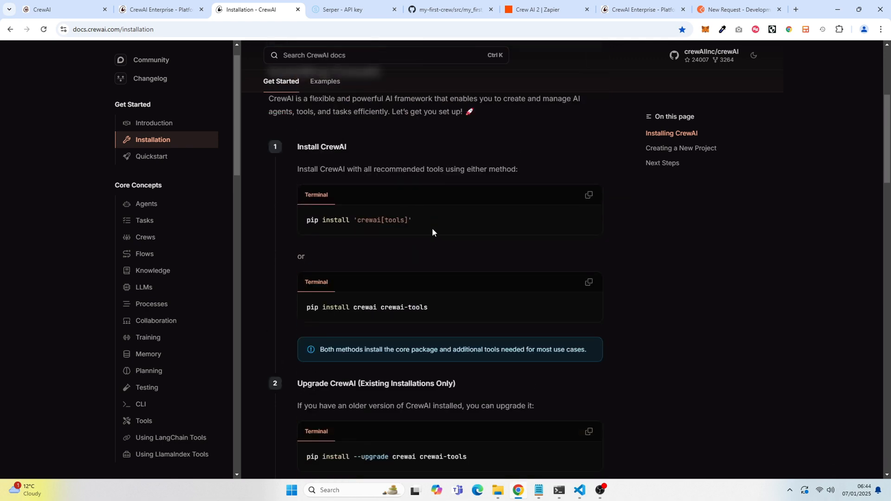
scroll("down", 3)
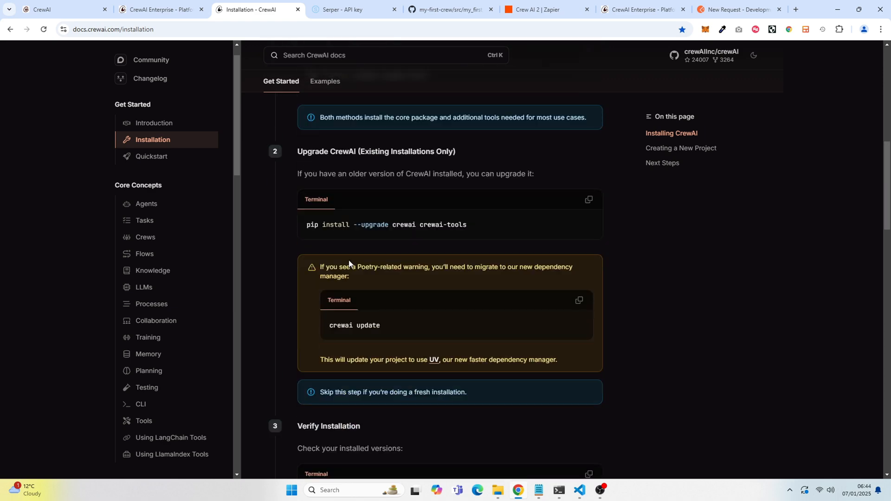
scroll("down", 3)
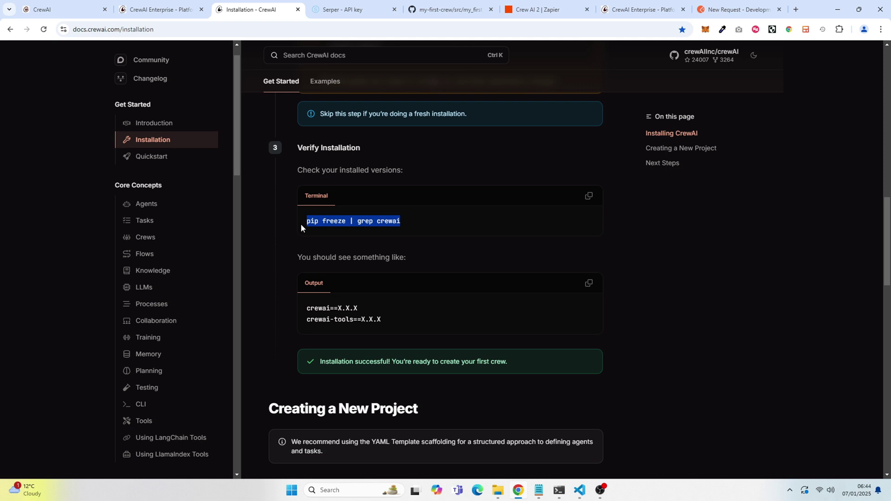
left_click(796, 9)
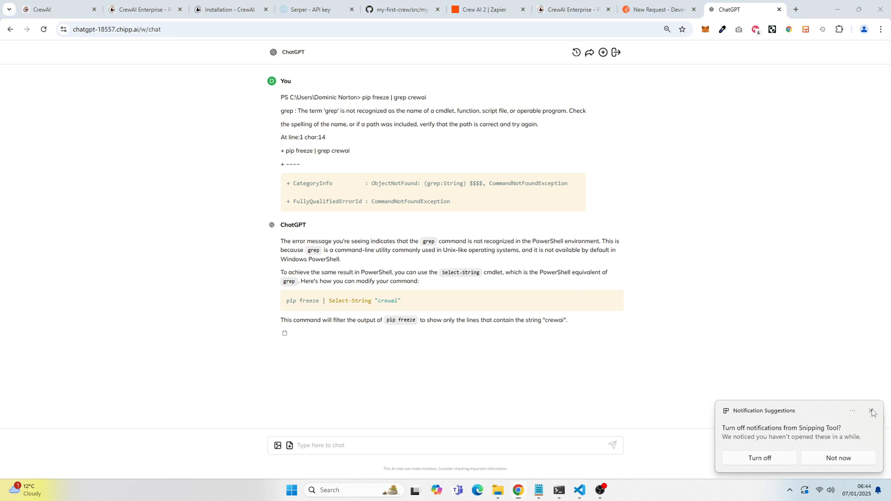
left_click(872, 411)
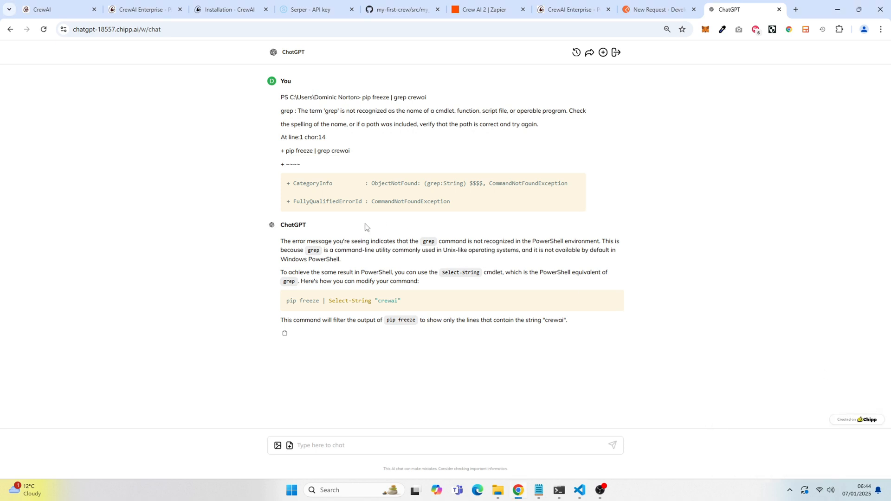
mouse_move(405, 307)
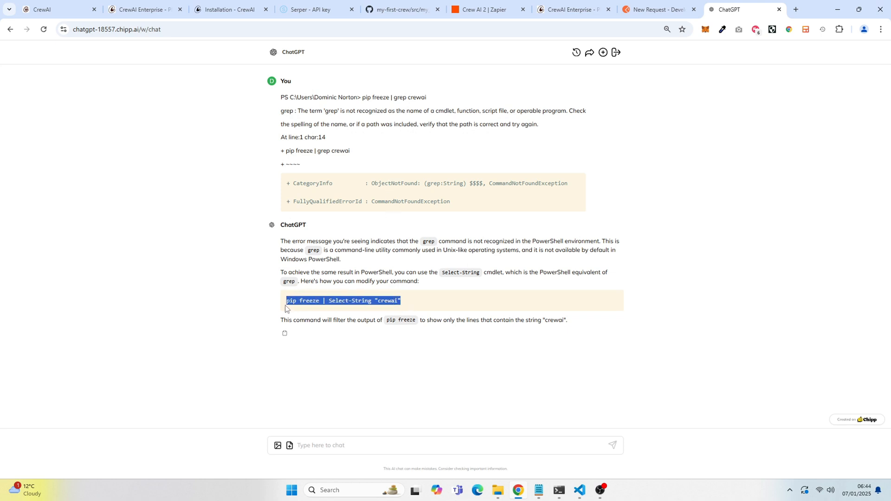
left_click(339, 300)
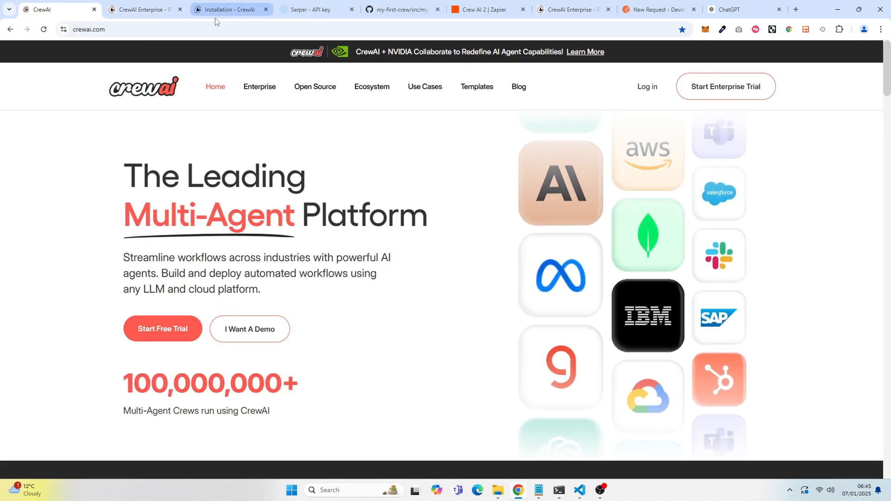
left_click(227, 10)
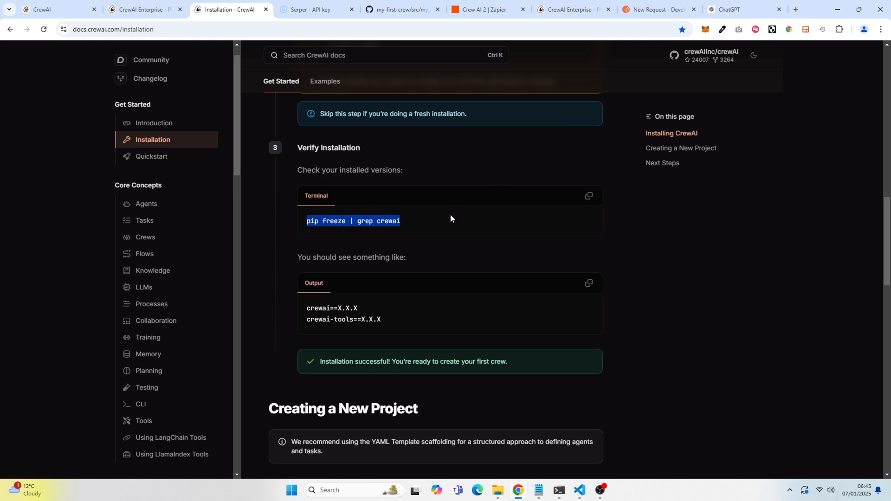
left_click(729, 9)
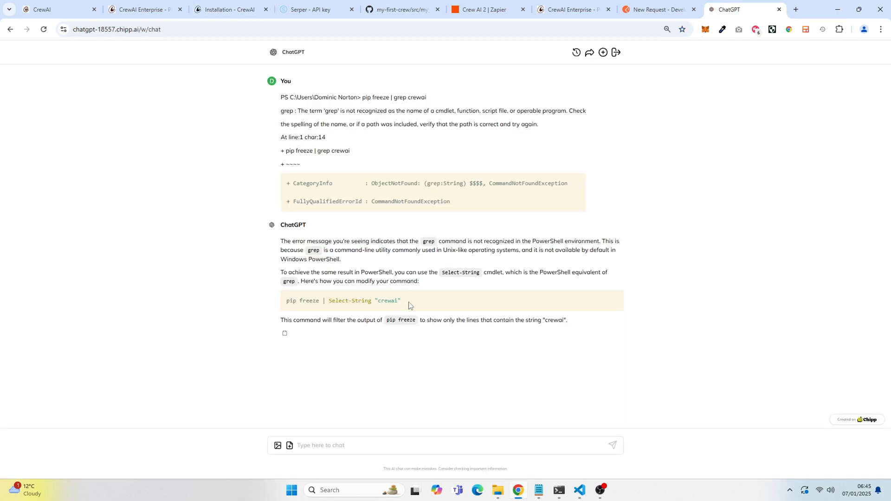